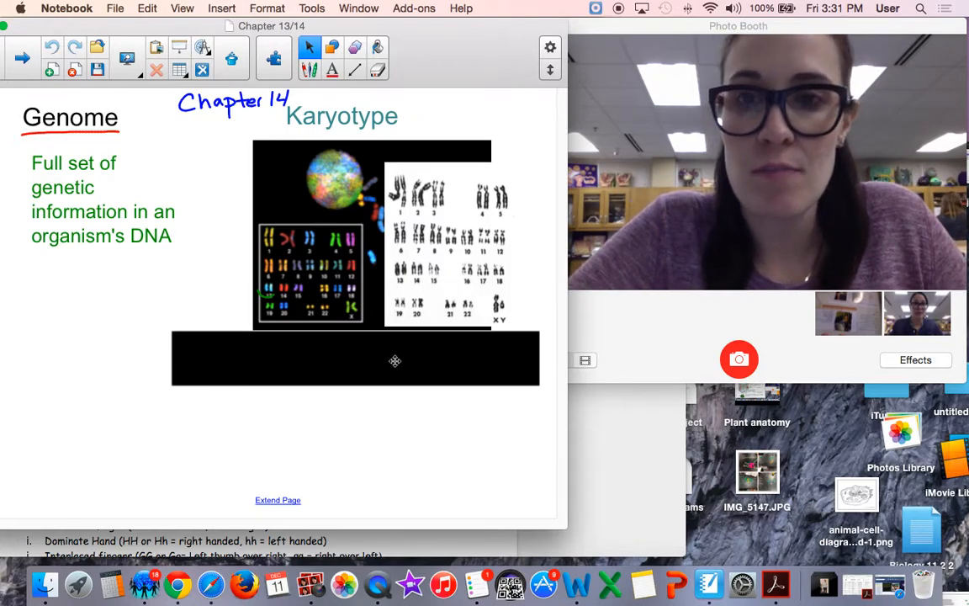
mouse_move(415, 333)
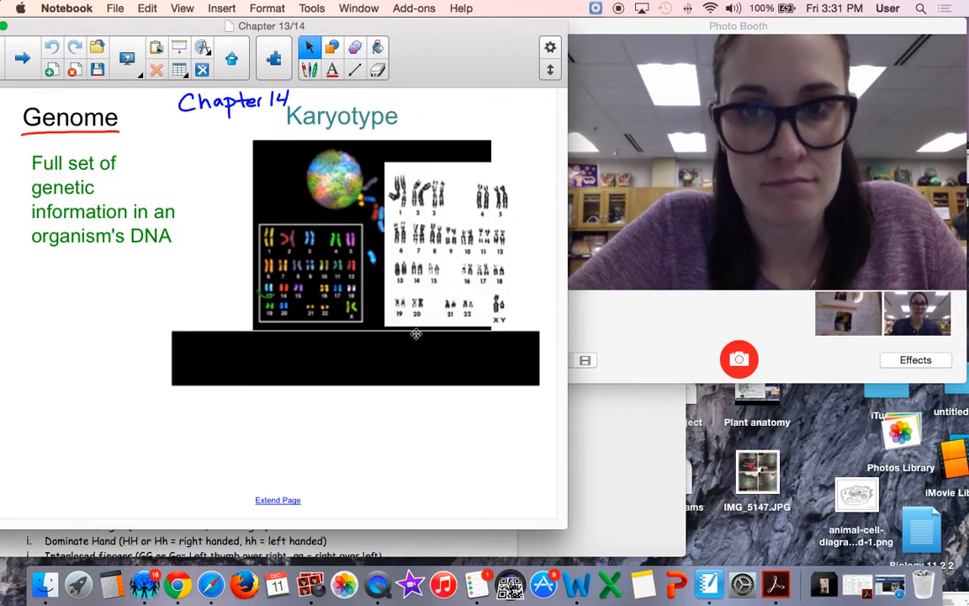
mouse_move(383, 228)
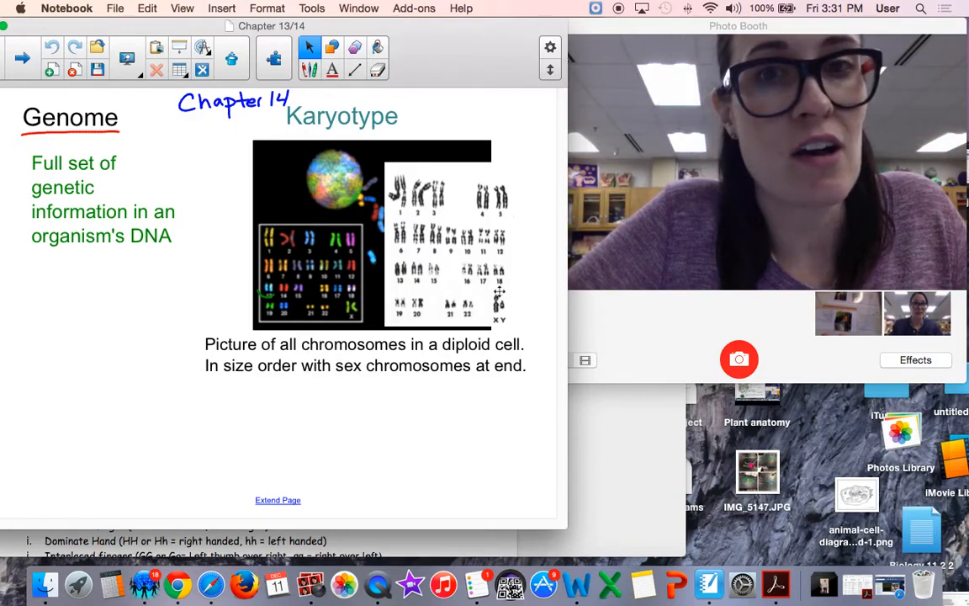
mouse_move(371, 378)
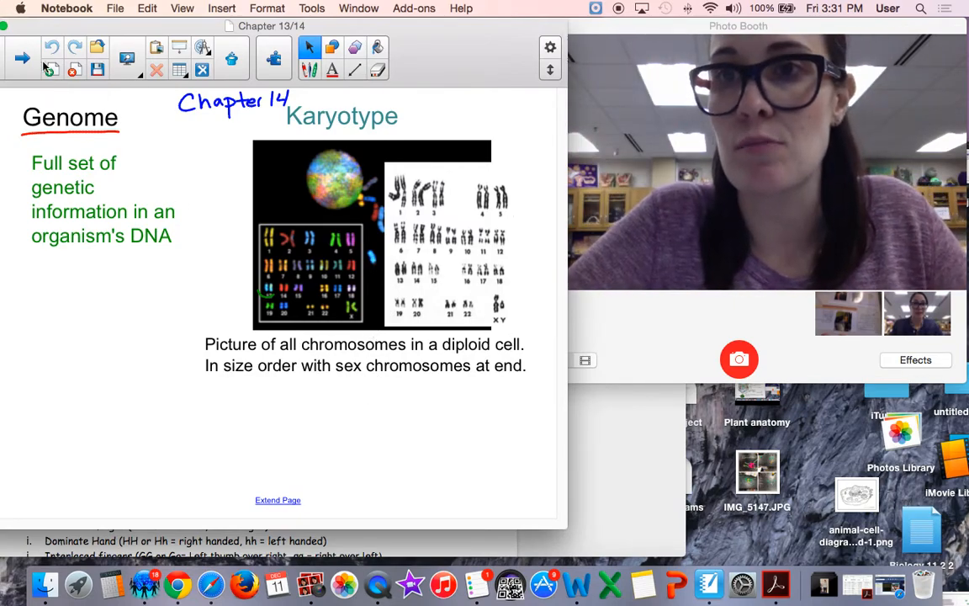
Step: Go to the Sex Chromosomes vs Autosomes page and note autosomes as 1-22 non-sex chromosomes
left_click(22, 58)
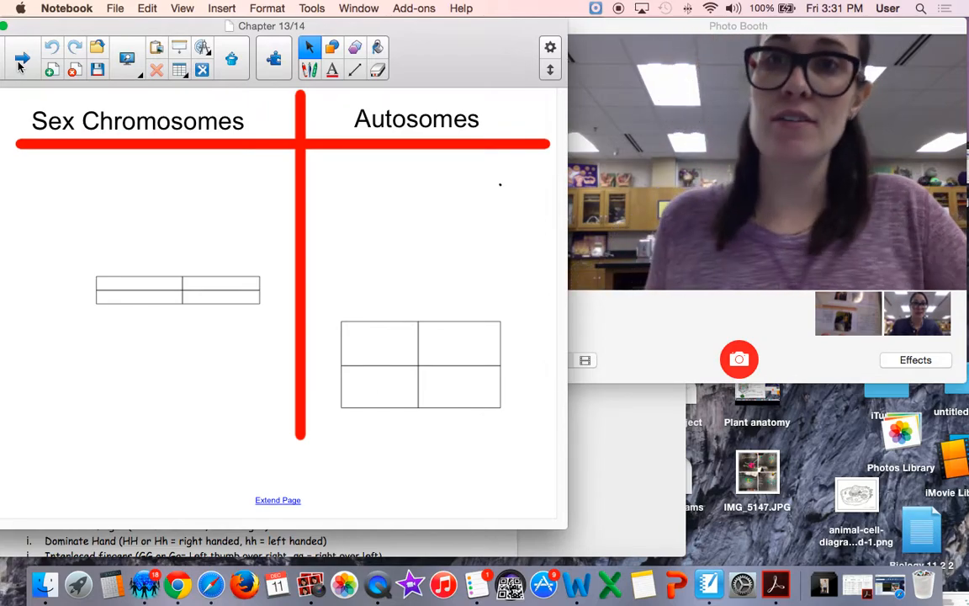
mouse_move(388, 204)
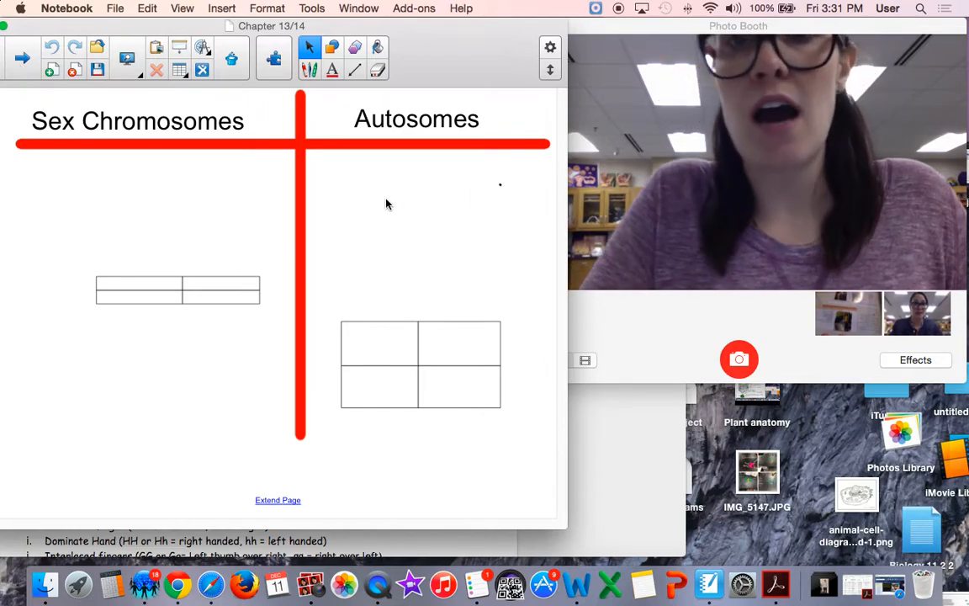
left_click(354, 183)
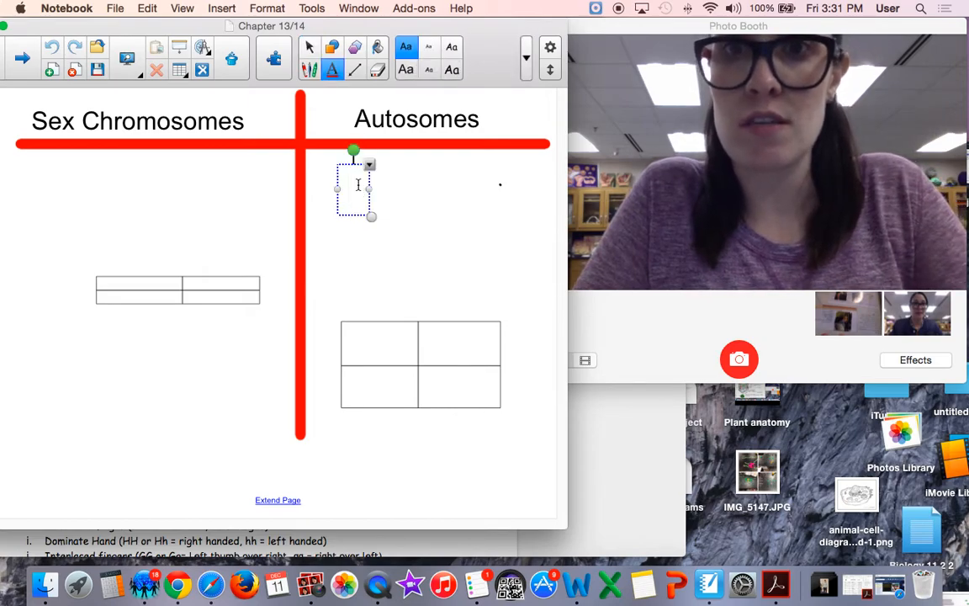
type("1-22")
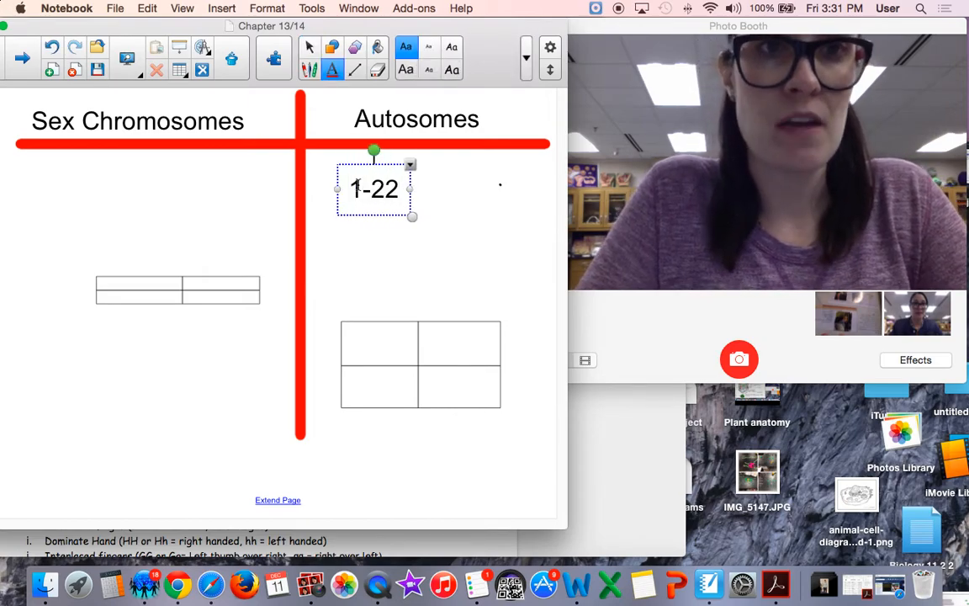
type("non")
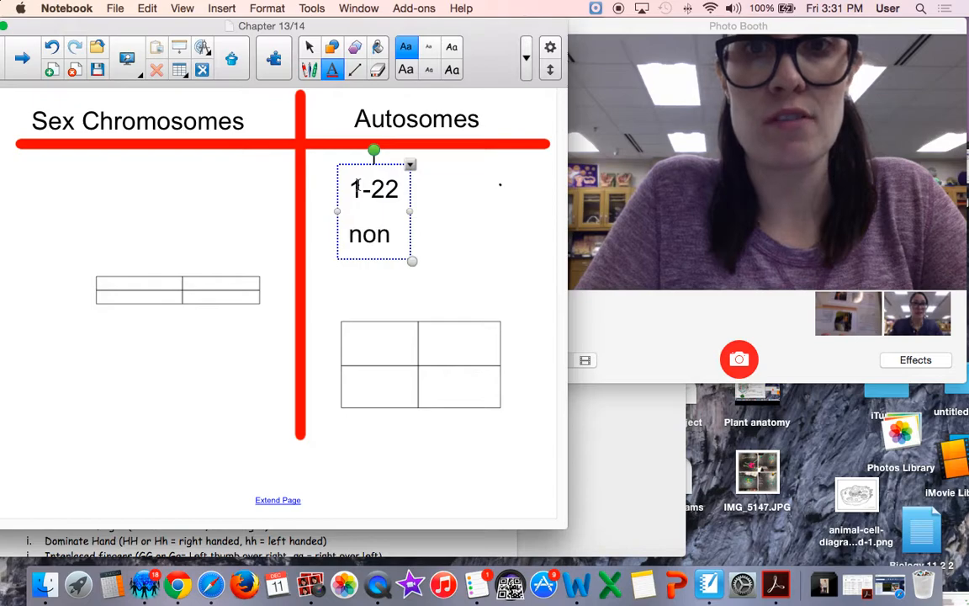
type("-sex chromosomes")
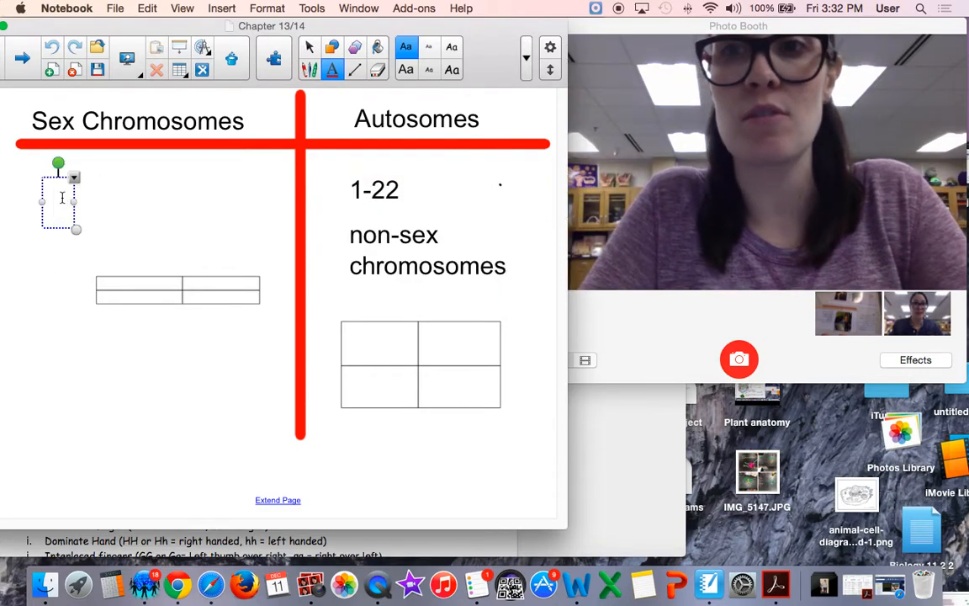
Step: Note sex chromosomes as pair 23, with XX female and XY male
type("23 pa")
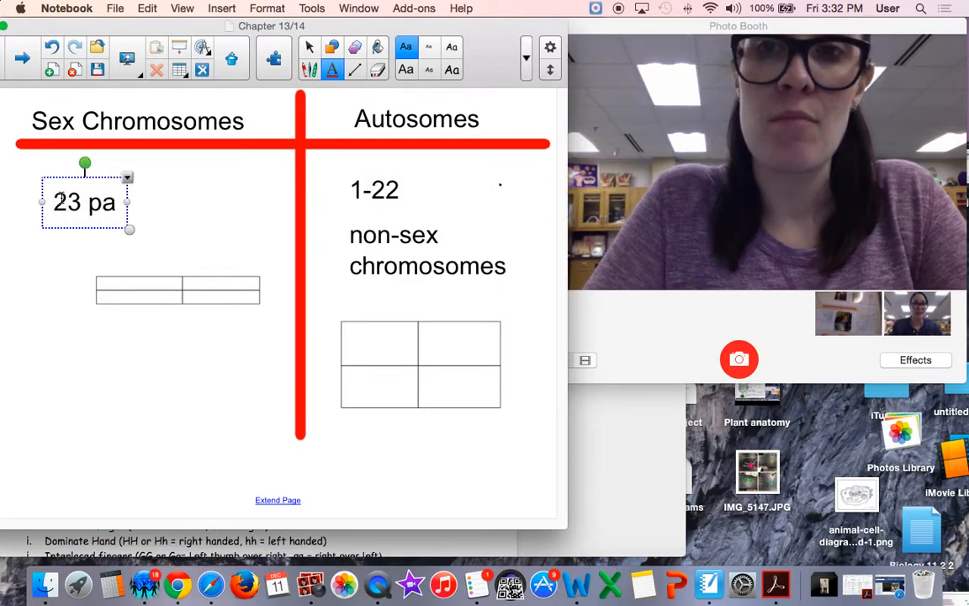
type("ir")
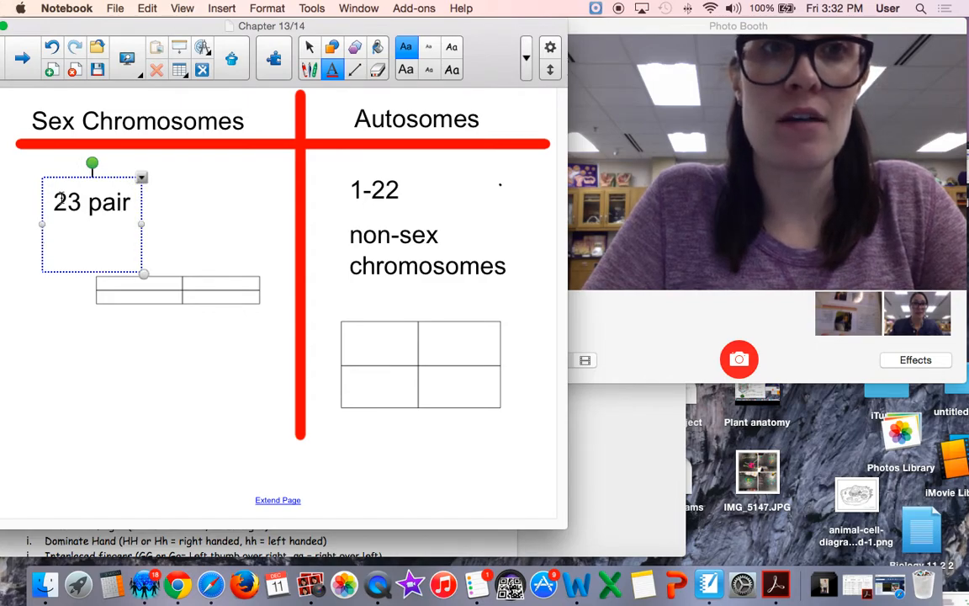
left_click(53, 247)
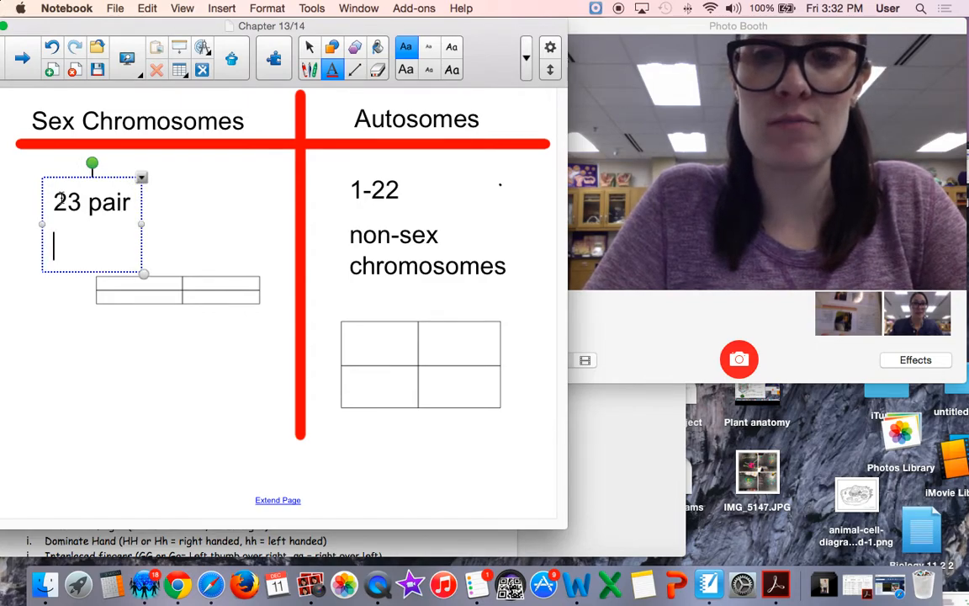
type("XX =")
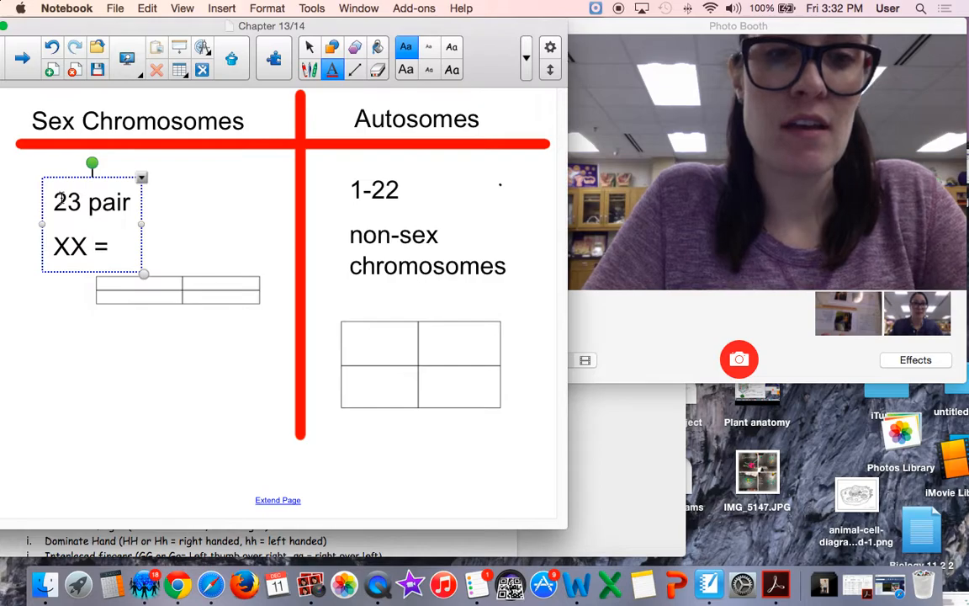
type("femal")
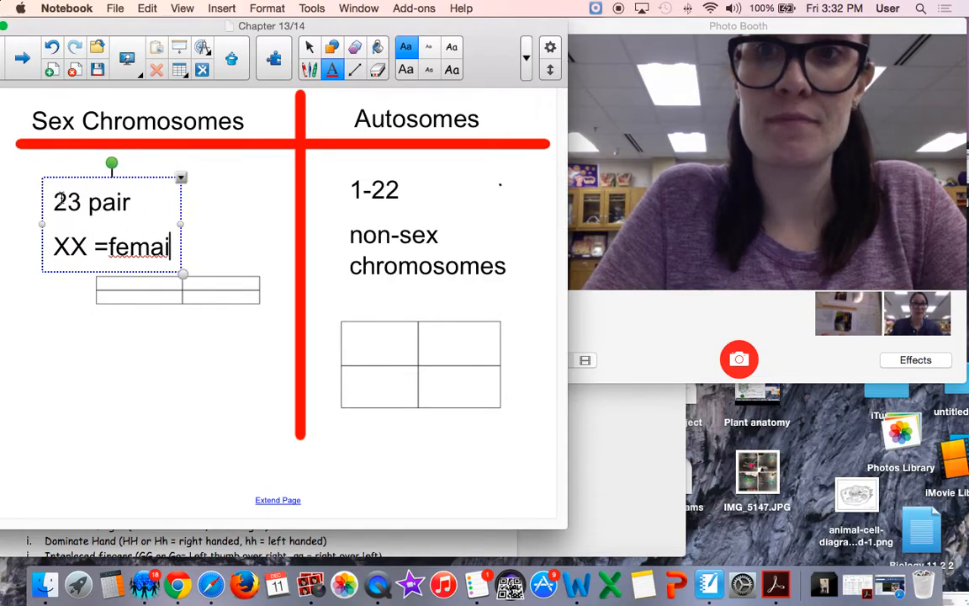
type("e")
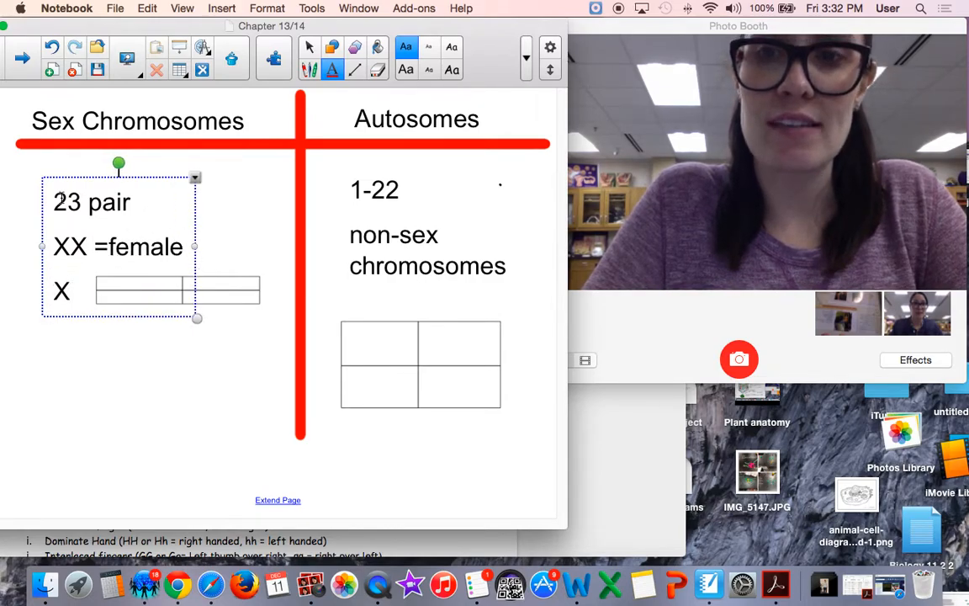
type("y")
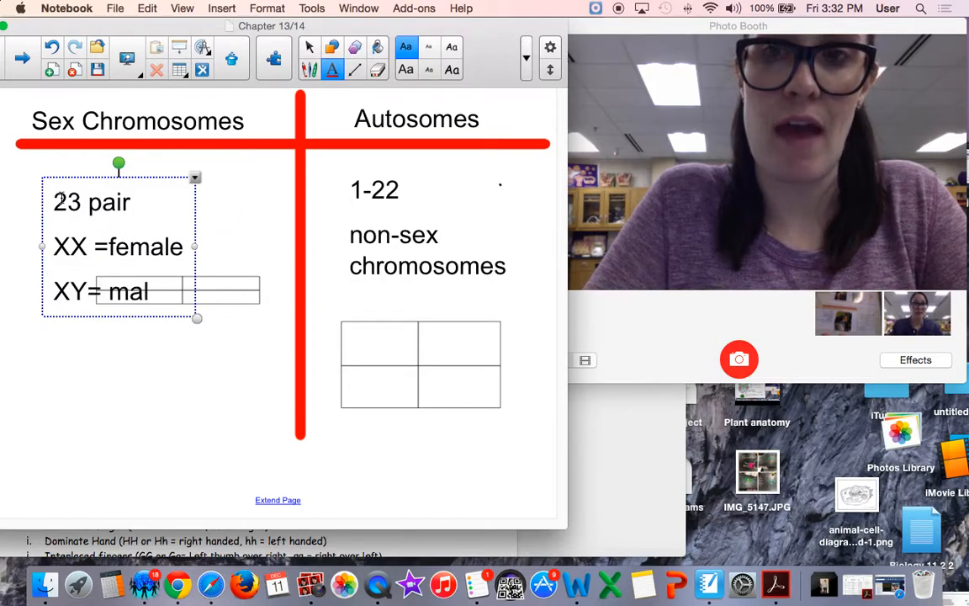
type("e")
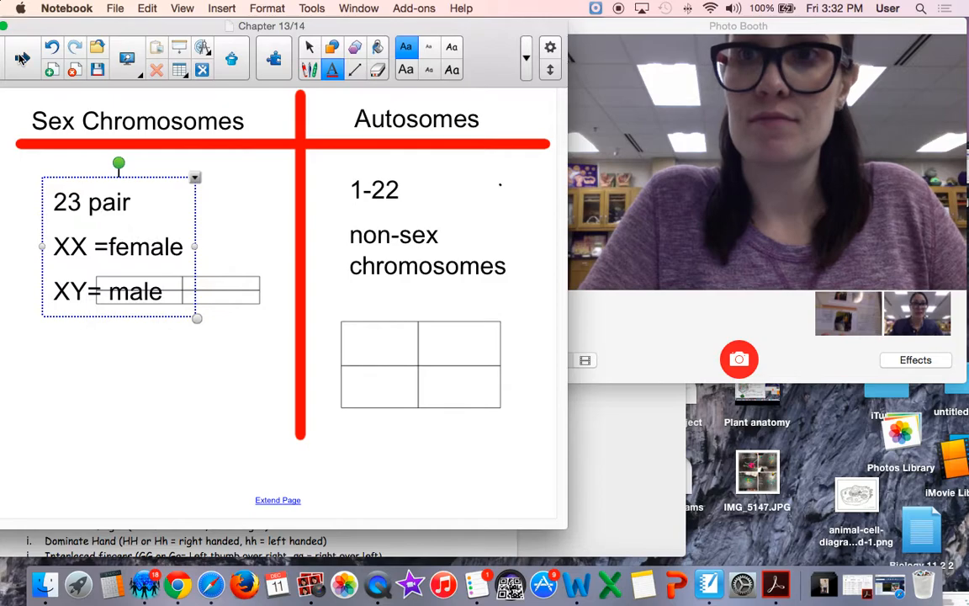
Step: Advance to the colorblindness page showing mother X^BX^B and father X^bY genotypes
left_click(22, 57)
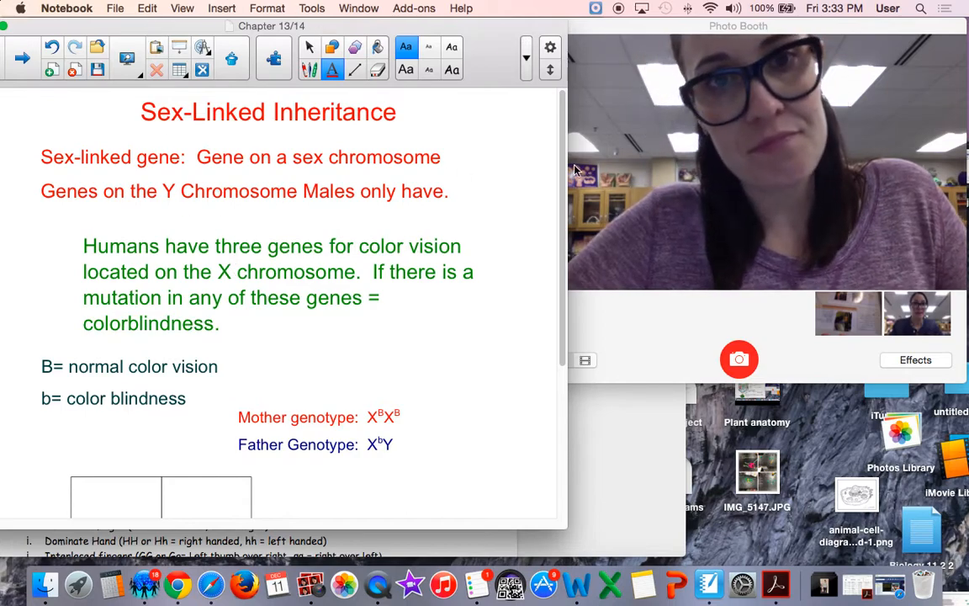
Step: Label mother X^BX^B as not colorblind and father X^bY as colorblind
scroll("down", 3)
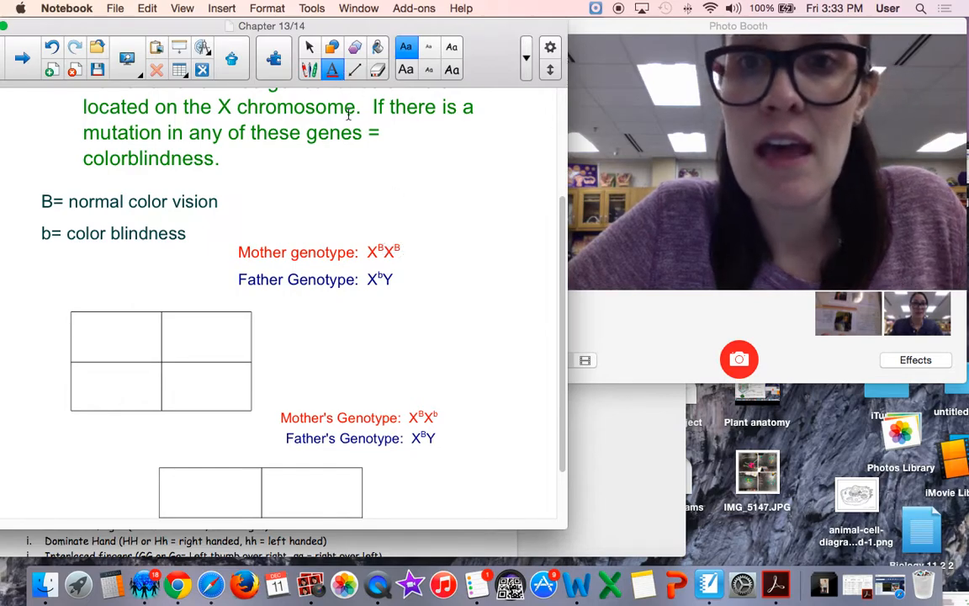
mouse_move(425, 250)
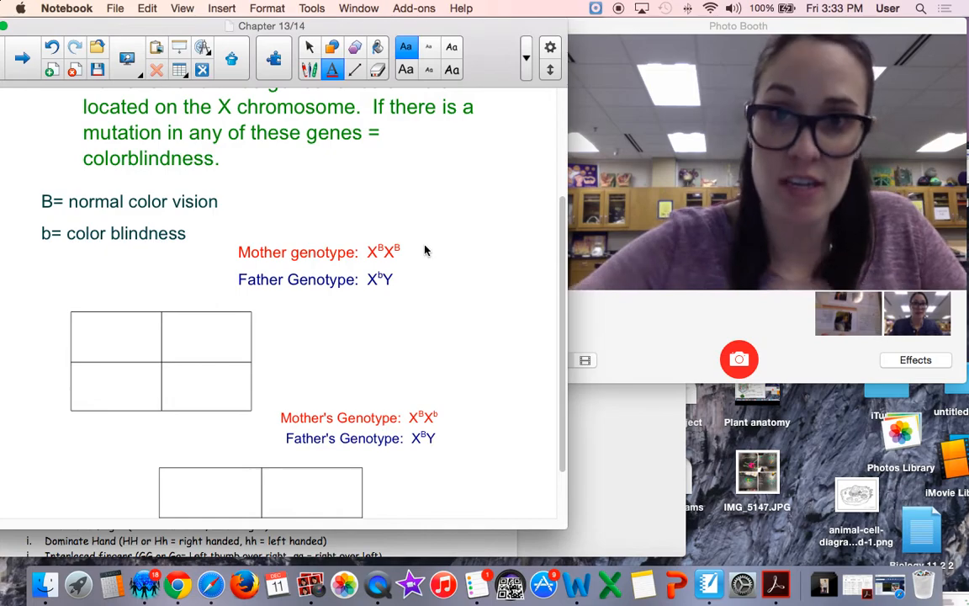
mouse_move(360, 106)
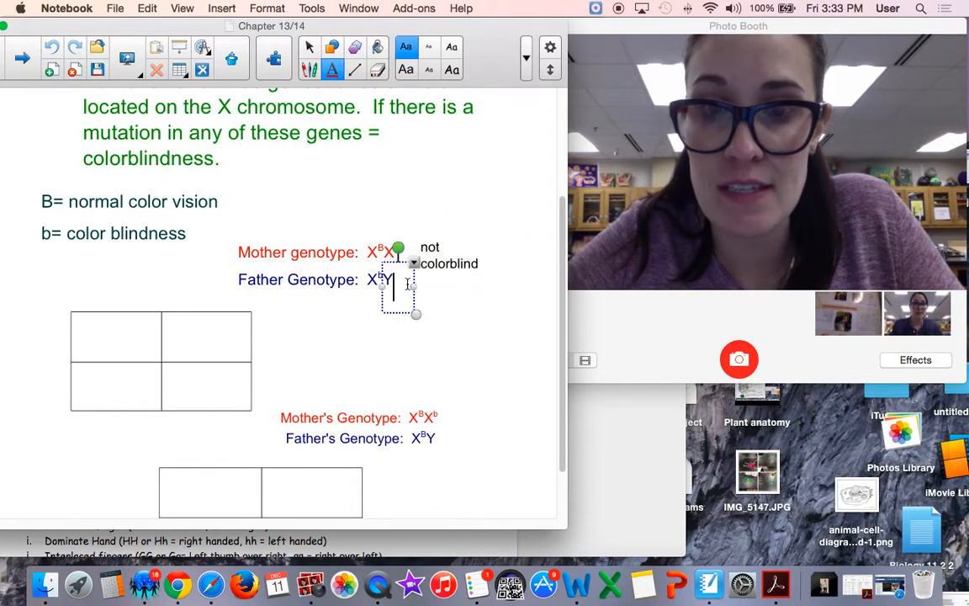
type("color")
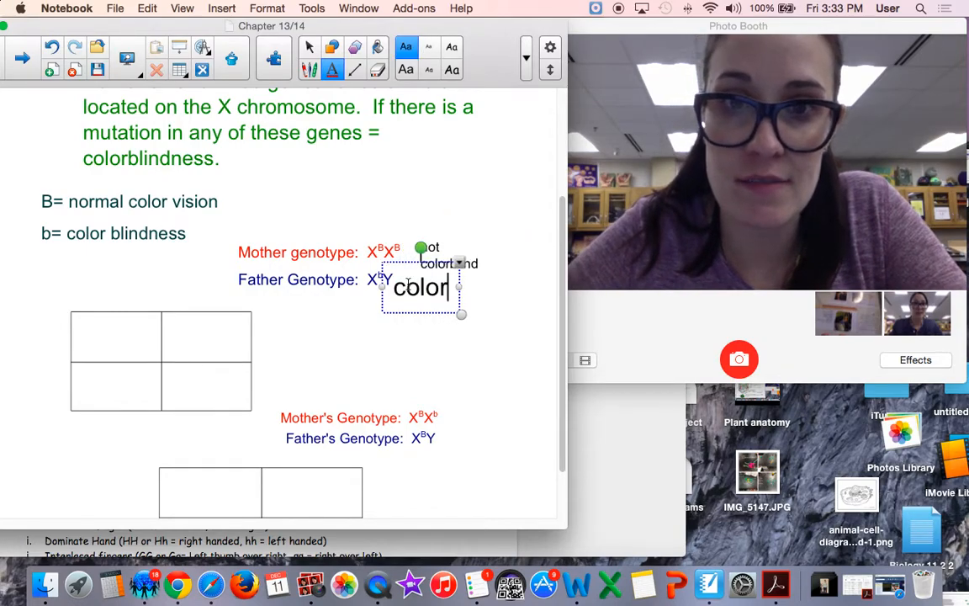
type("blind")
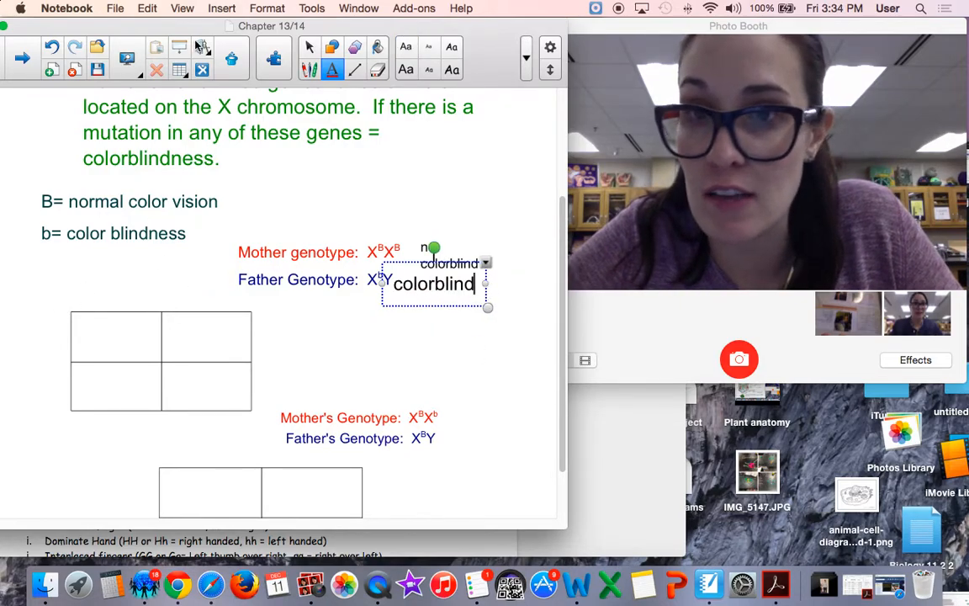
left_click(93, 273)
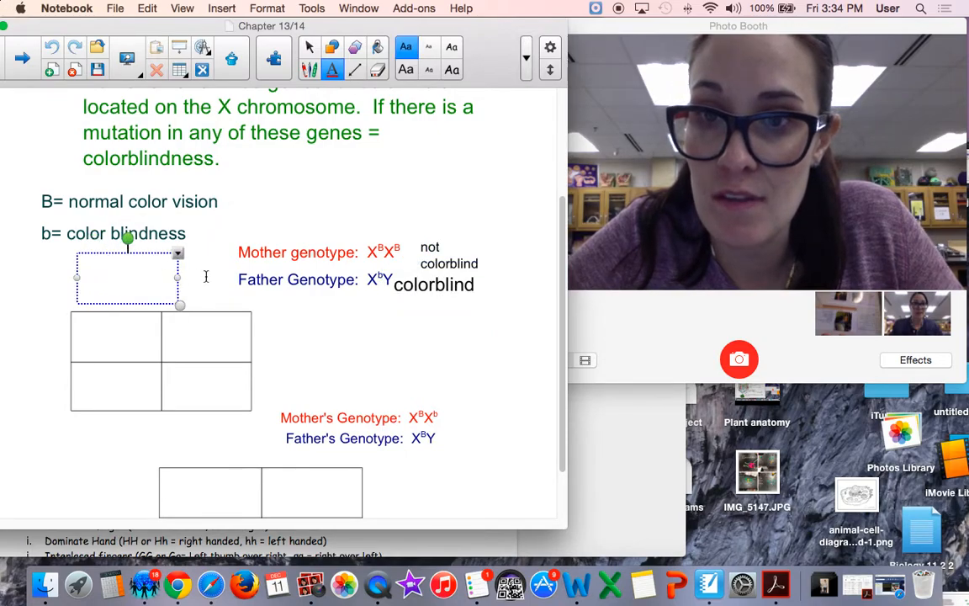
Step: Label the first Punnett square with the parents' alleles, superscripting B in X^B labels
type("X")
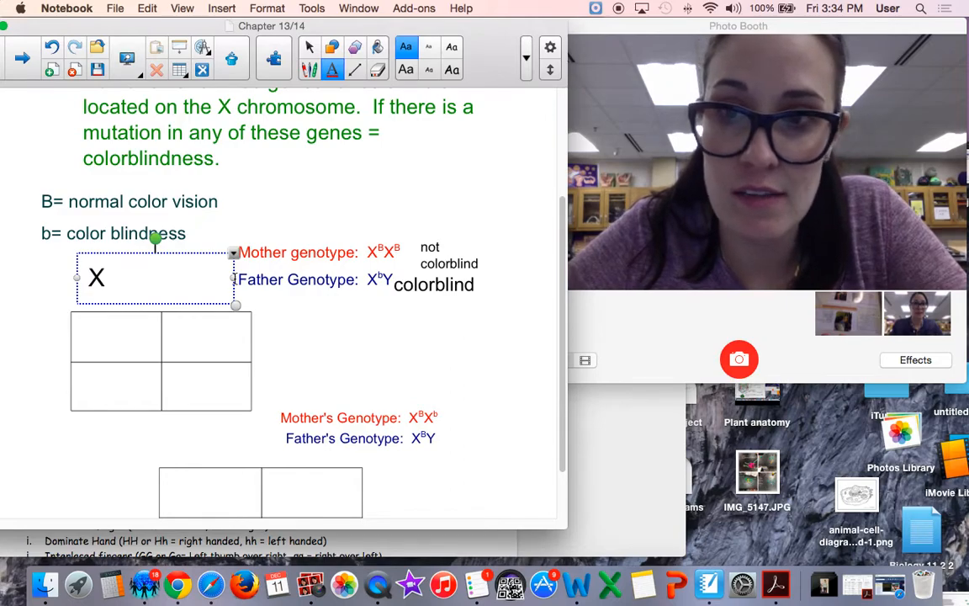
type("b    Y")
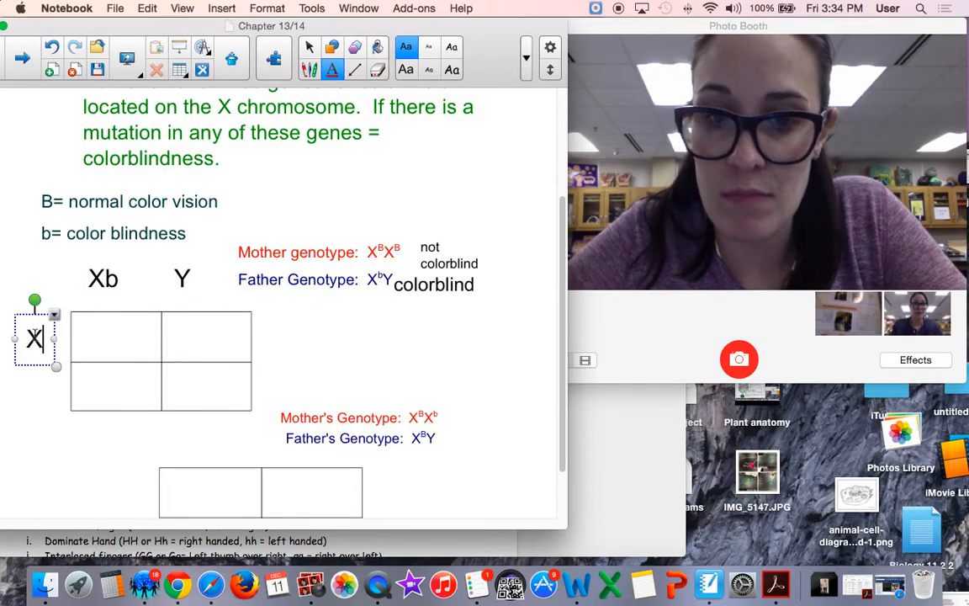
type("B")
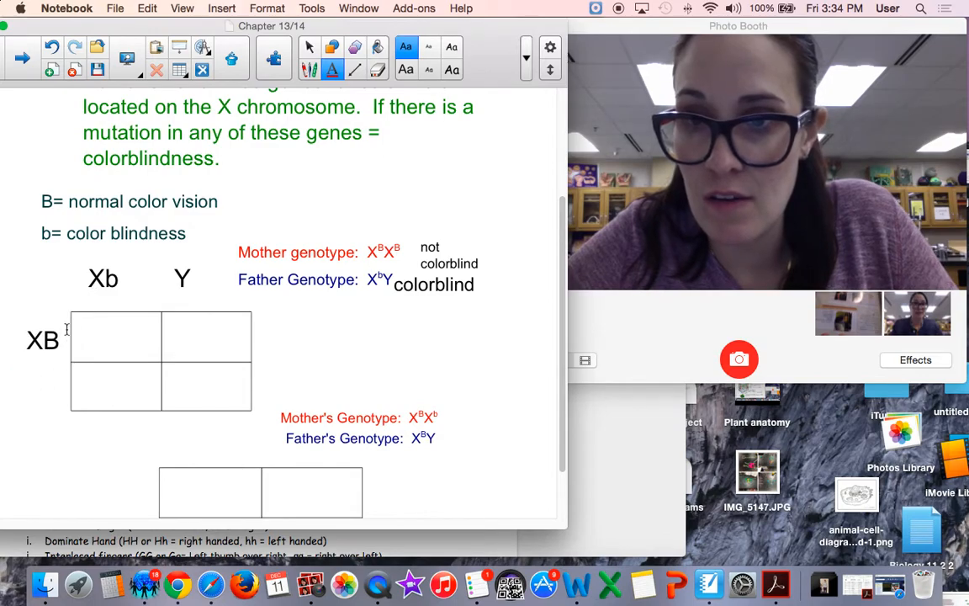
left_click(42, 338)
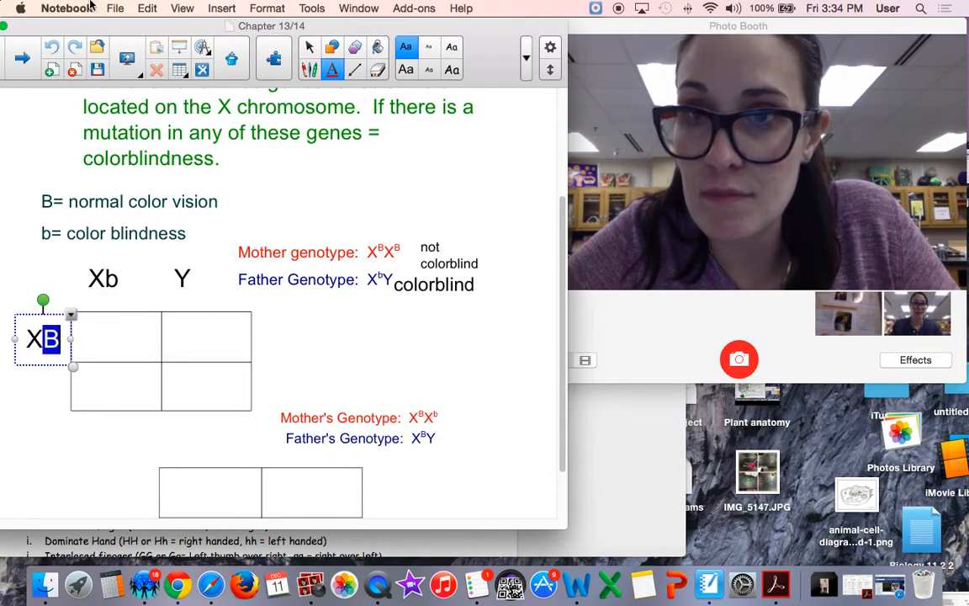
left_click(268, 7)
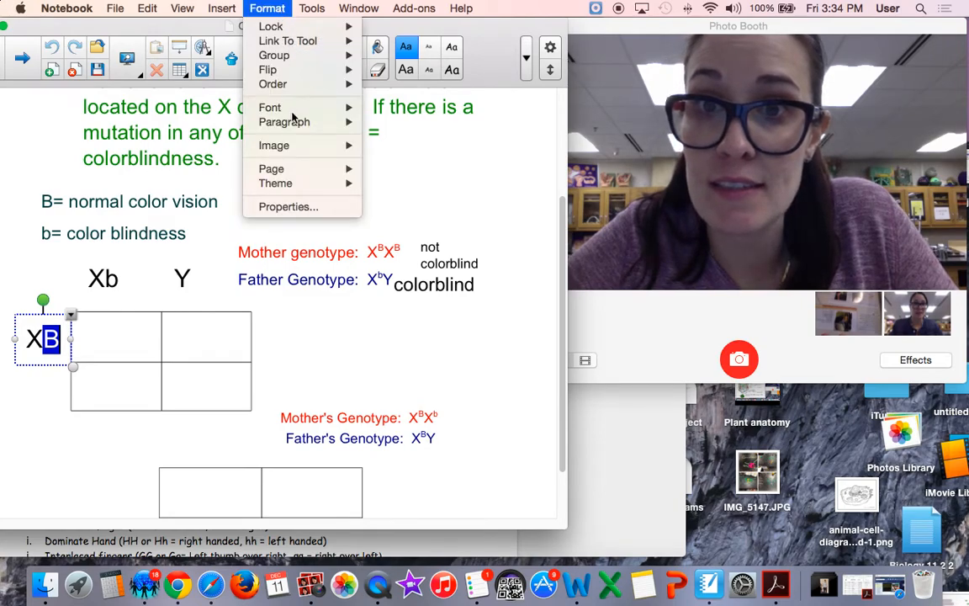
left_click(409, 213)
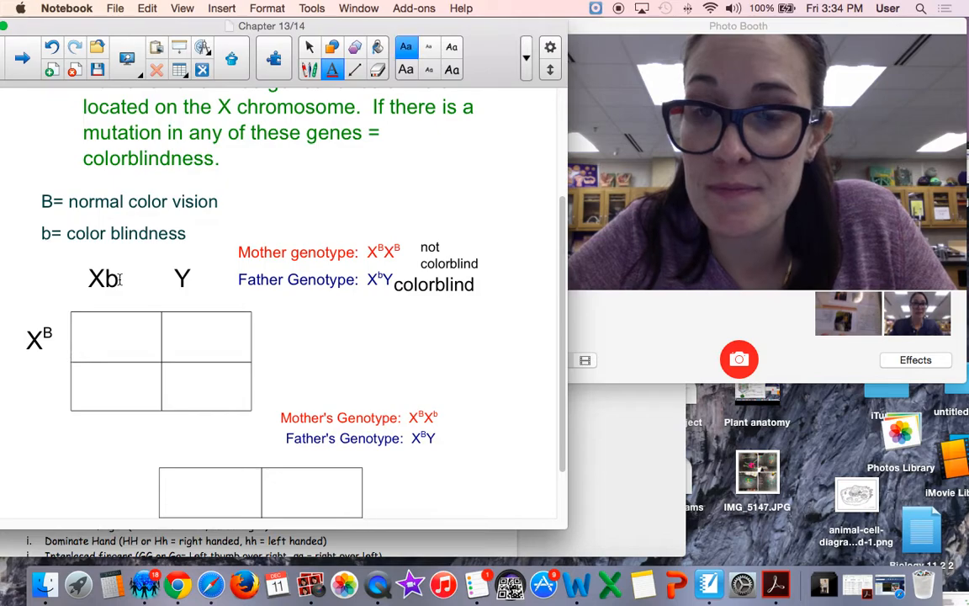
left_click(267, 7)
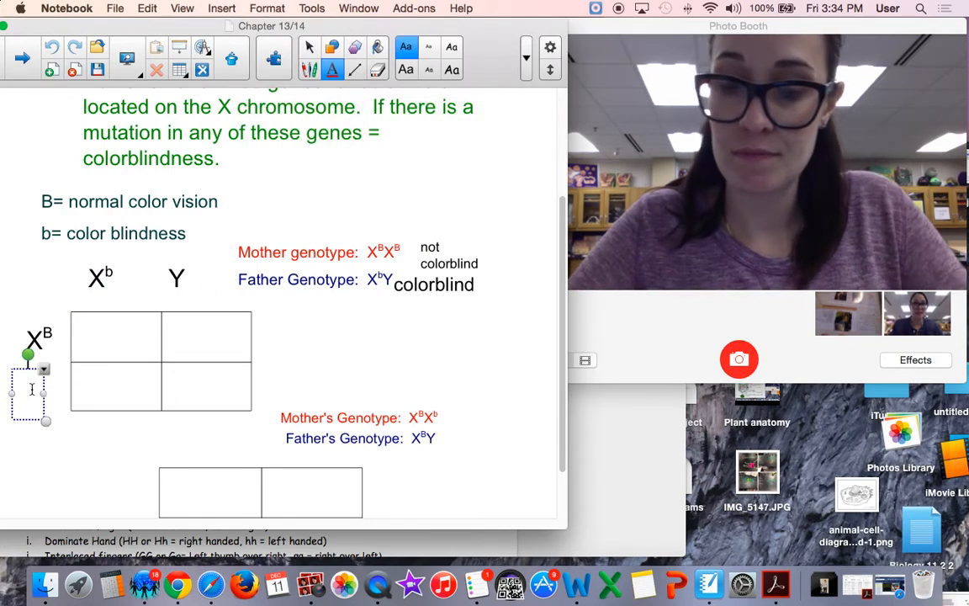
type("Xb")
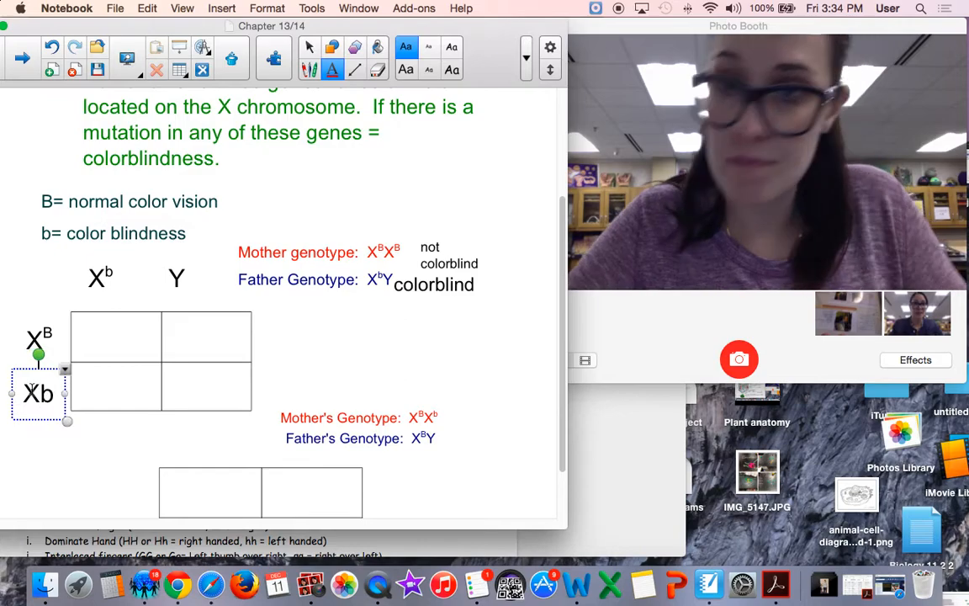
type("B")
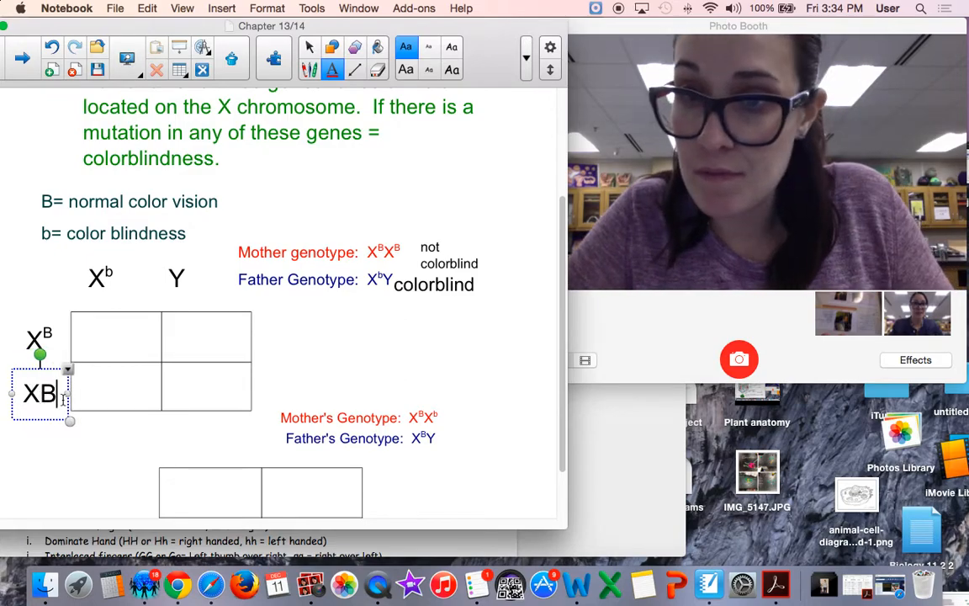
left_click(267, 9)
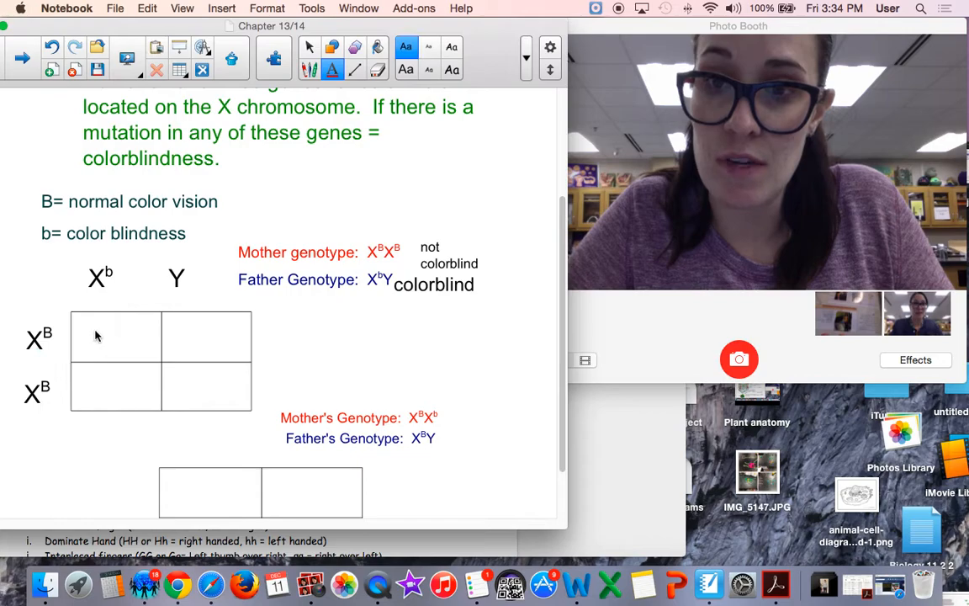
Step: Fill the square's cells with daughters XBXb and sons XBY
left_click(115, 335)
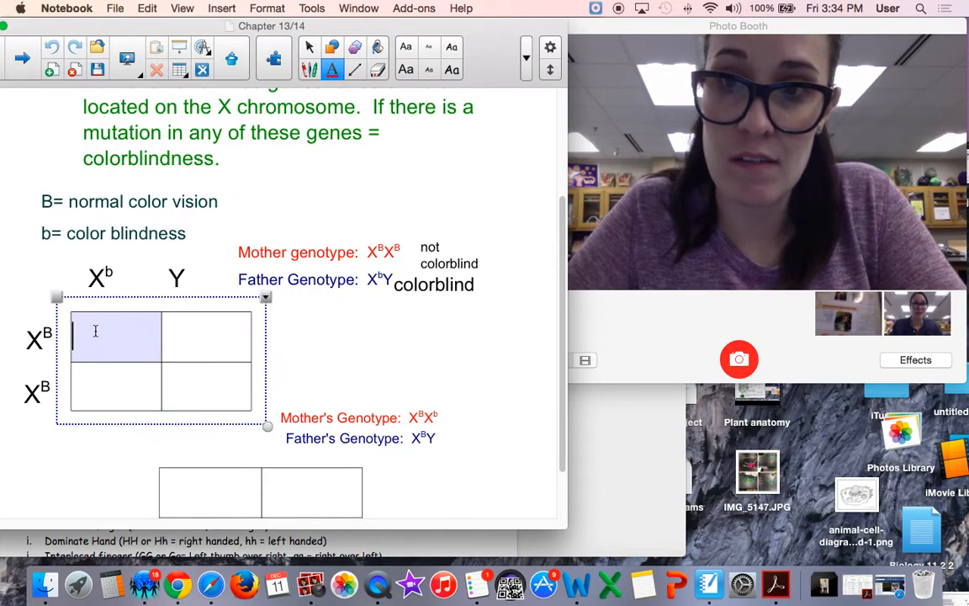
type("X")
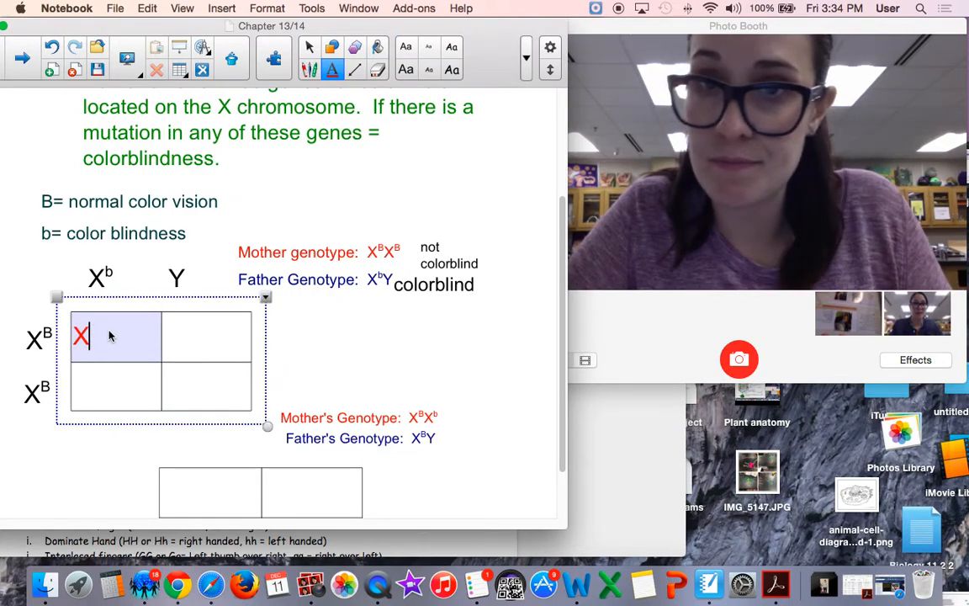
type("B")
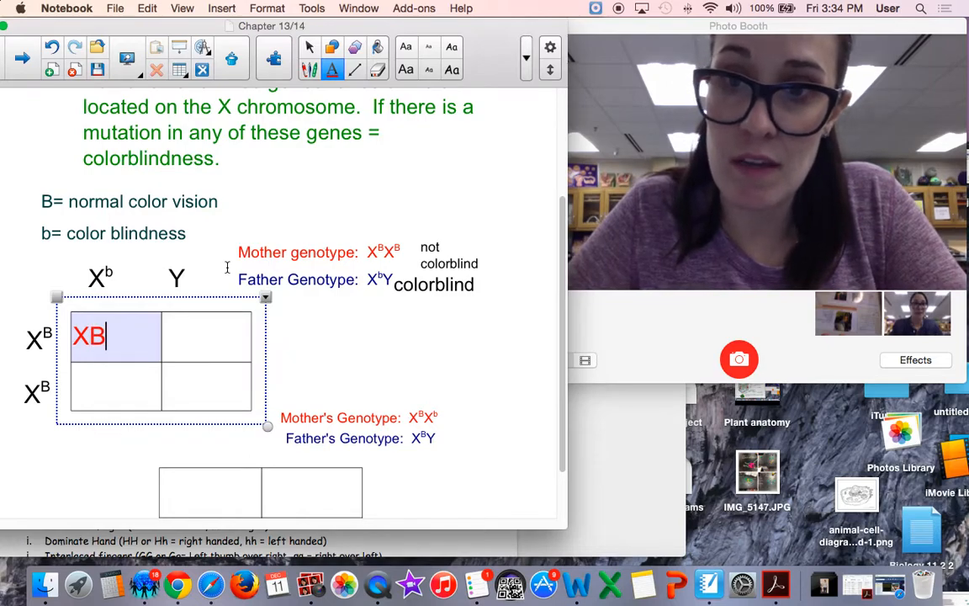
type("Xb")
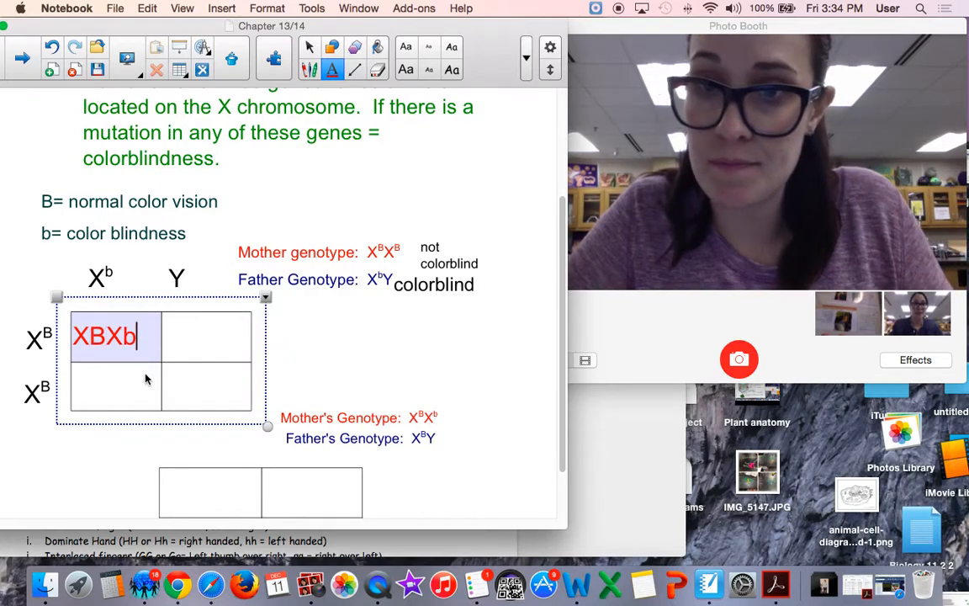
left_click(105, 393)
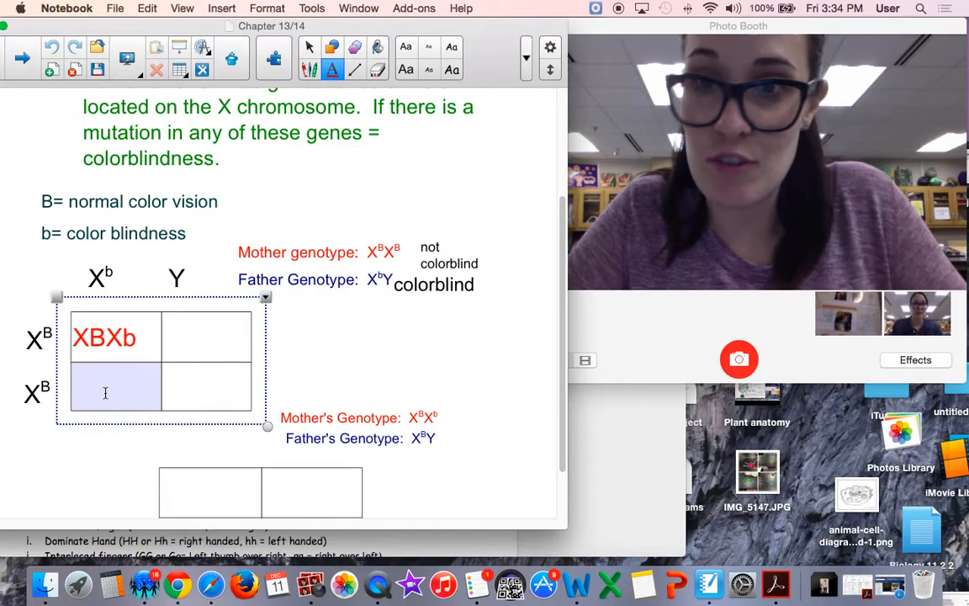
type("XB")
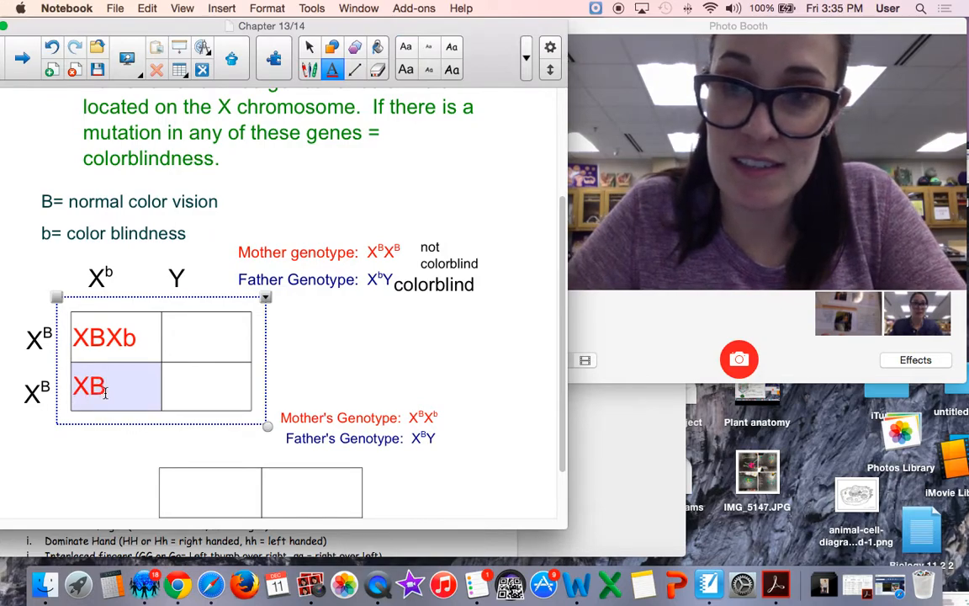
type("Xb")
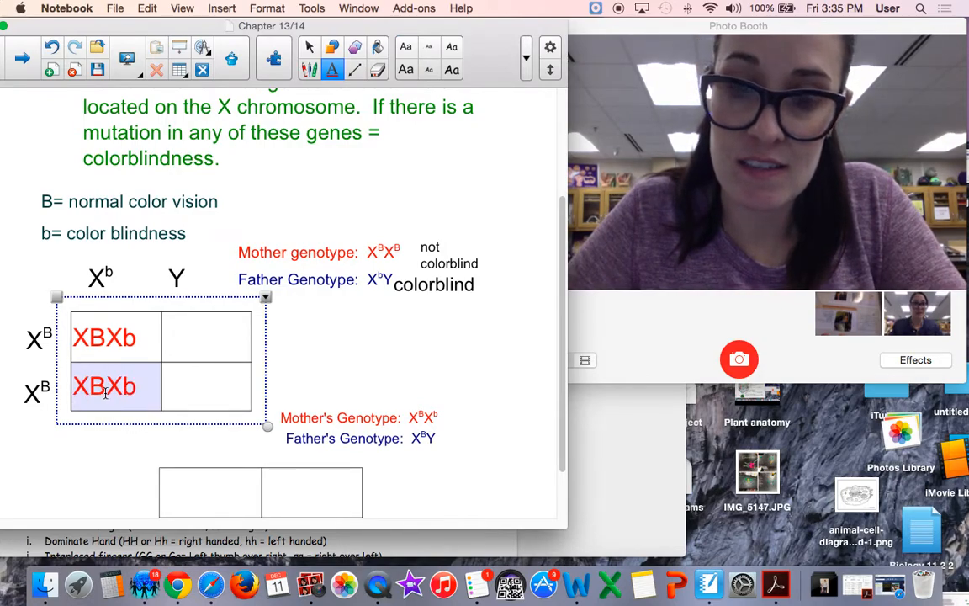
left_click(206, 337)
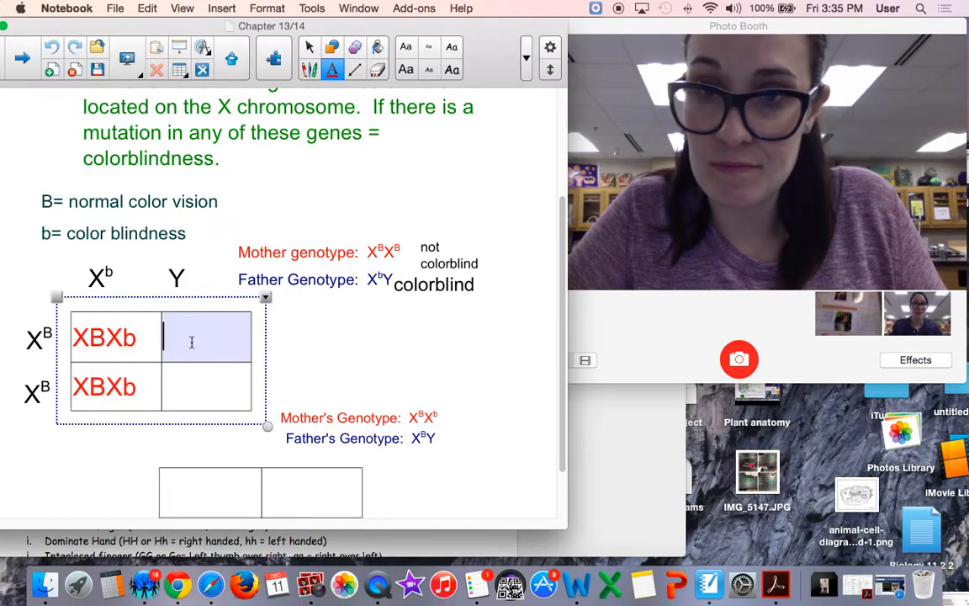
type("XB")
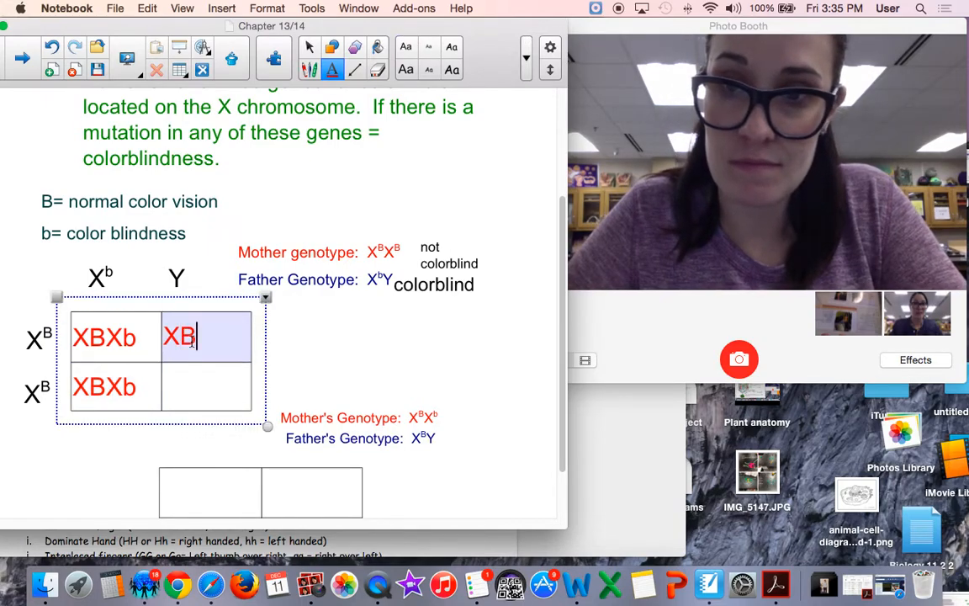
type("Y")
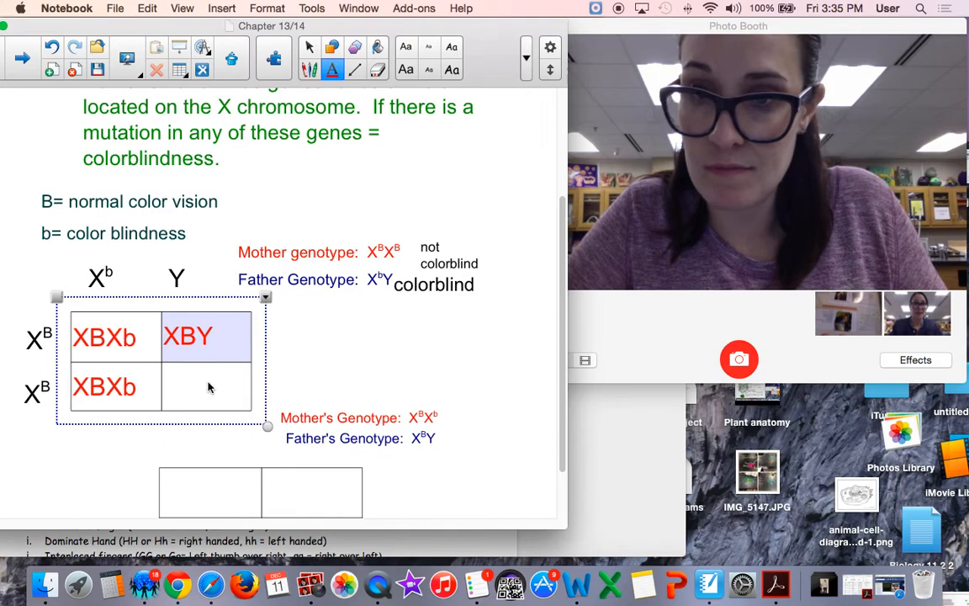
type("X")
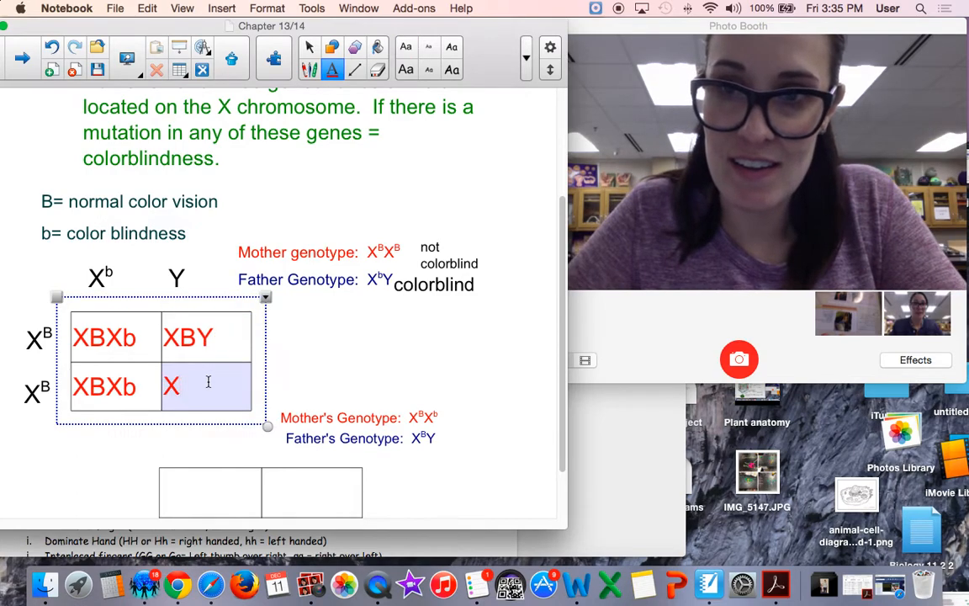
type("BY")
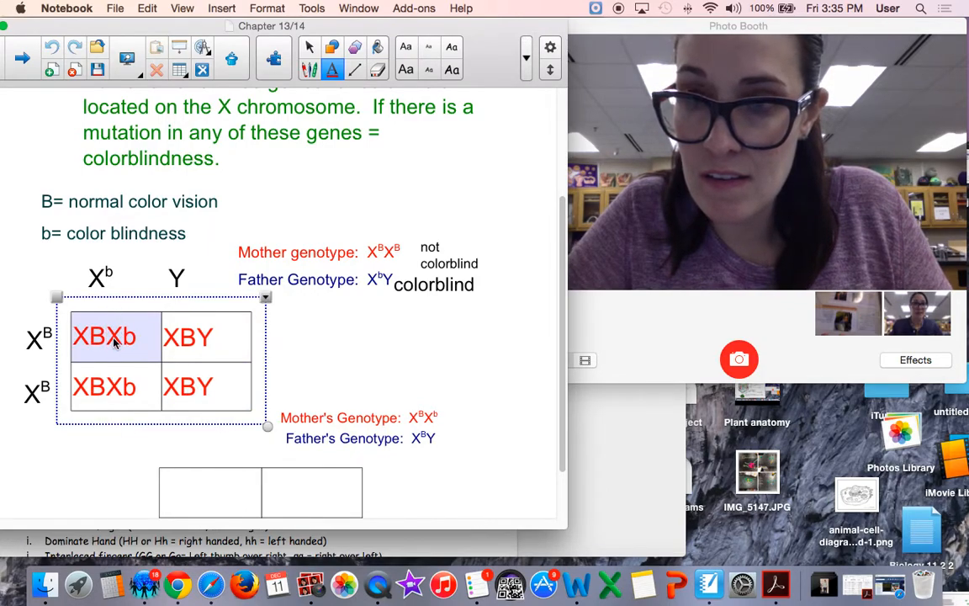
Step: Superscript the B in the top daughter genotype and both son XBY genotypes
double_click(93, 337)
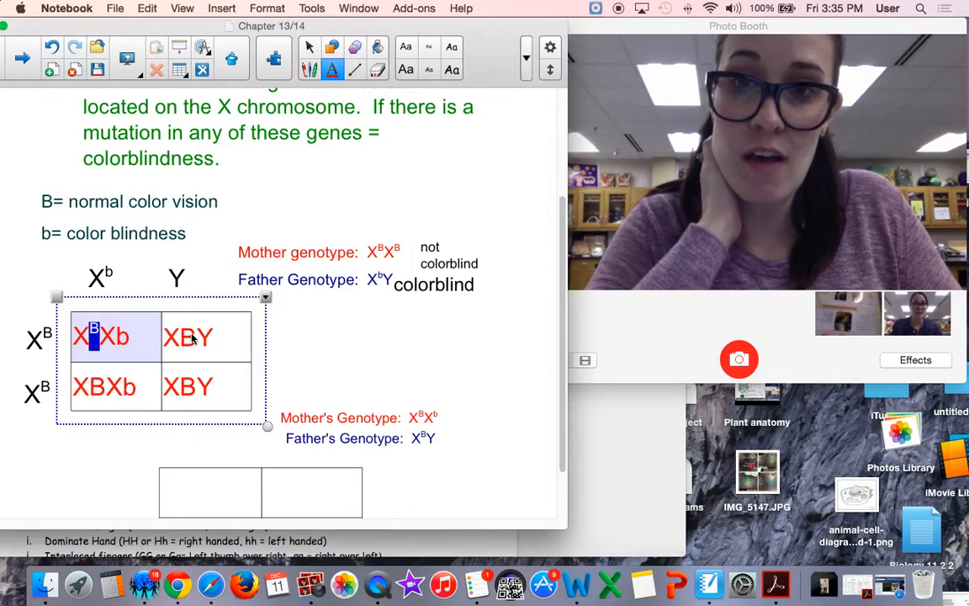
left_click(183, 336)
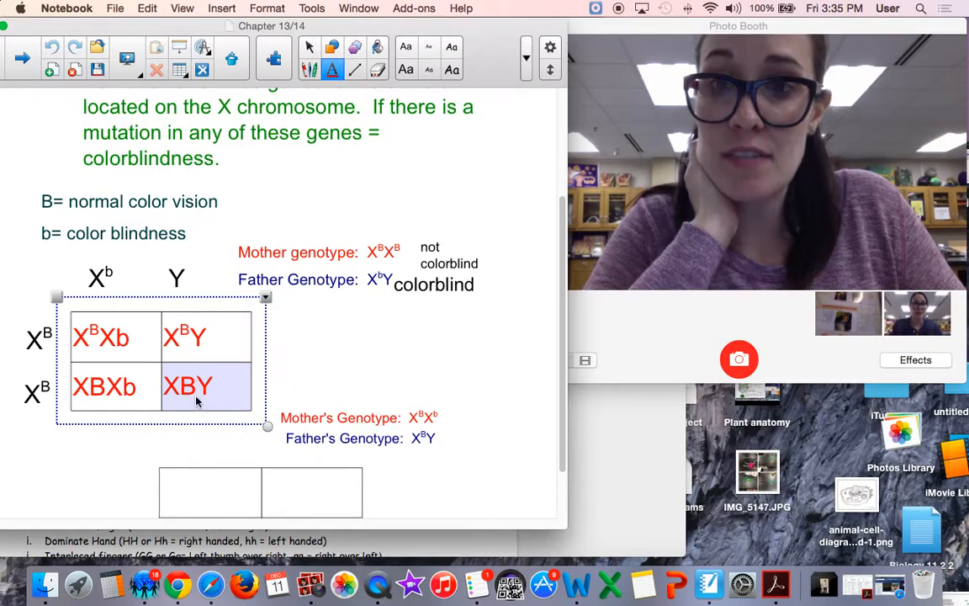
left_click(266, 8)
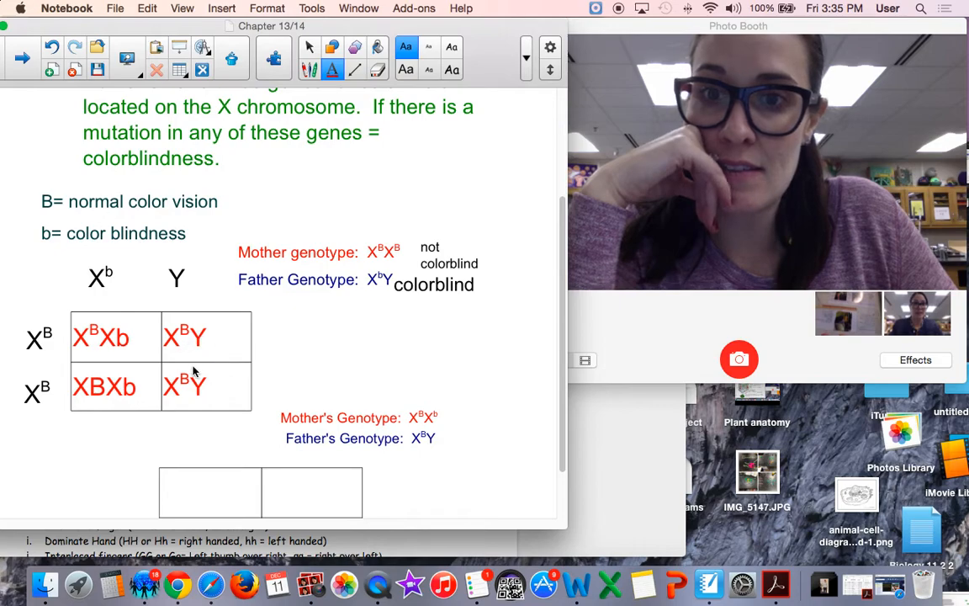
mouse_move(217, 340)
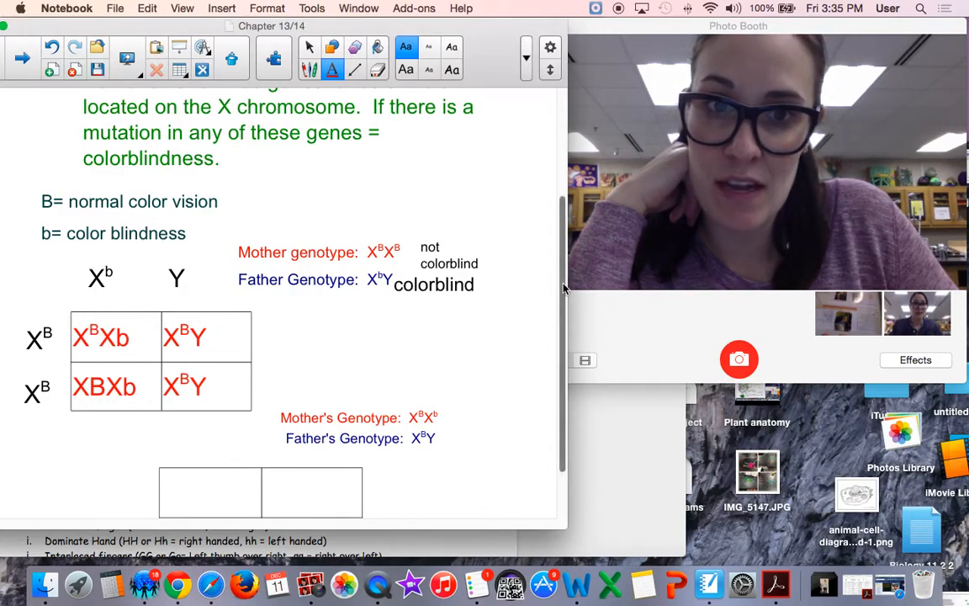
Step: Start an XB row label, mark mother X^BX^b as carrier and father X^BY not colorblind
scroll("down", 3)
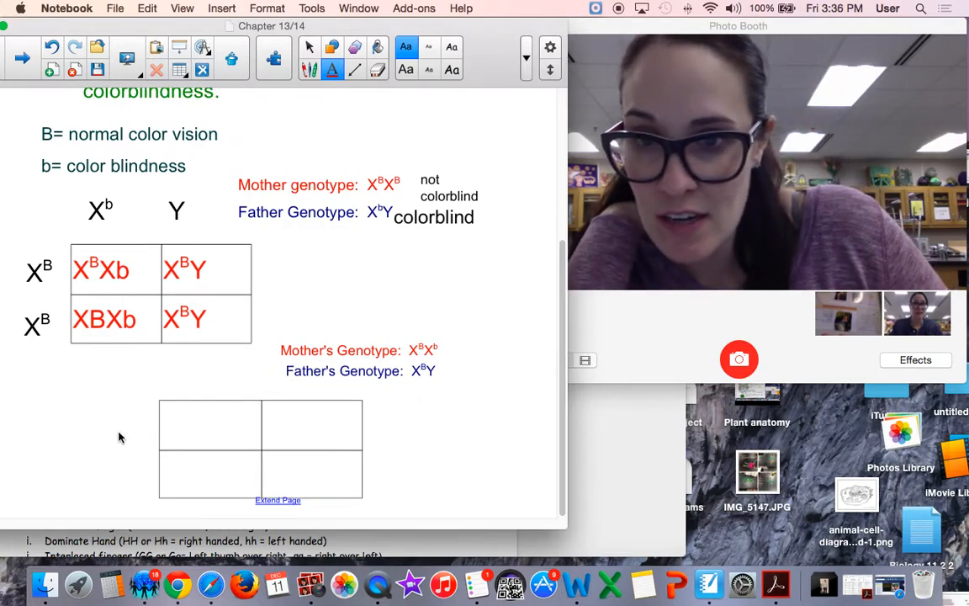
left_click(112, 433)
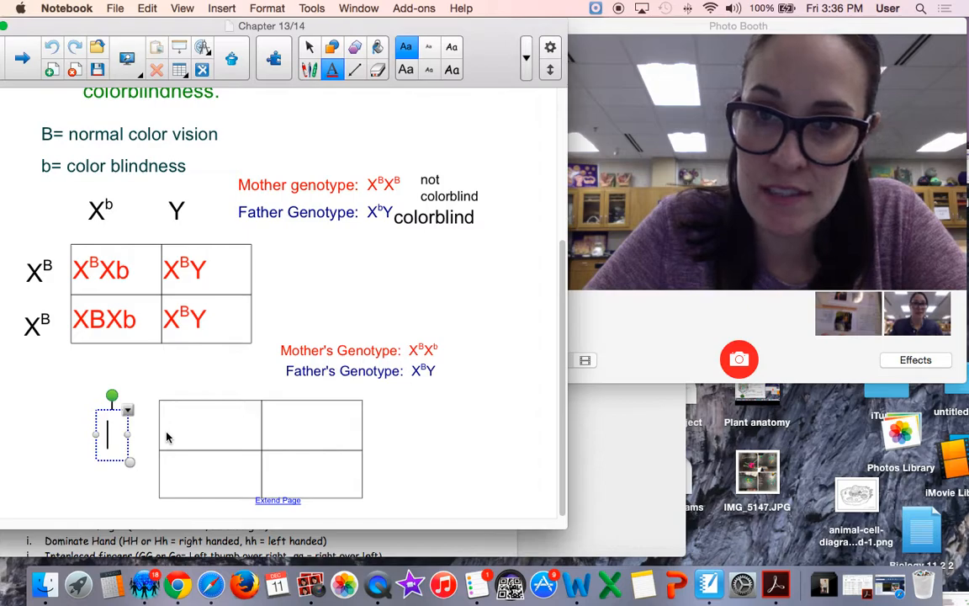
type("XB")
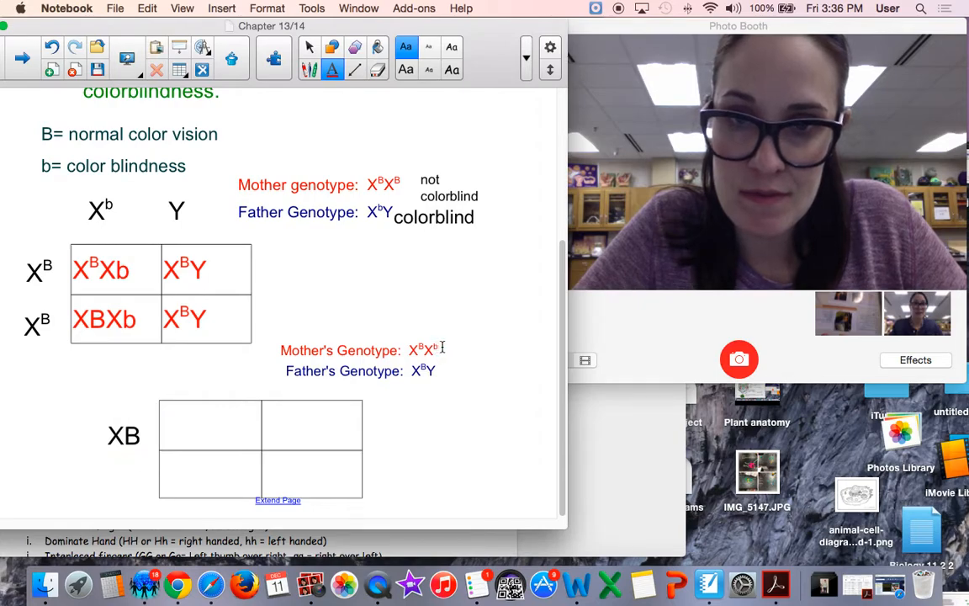
left_click(362, 349)
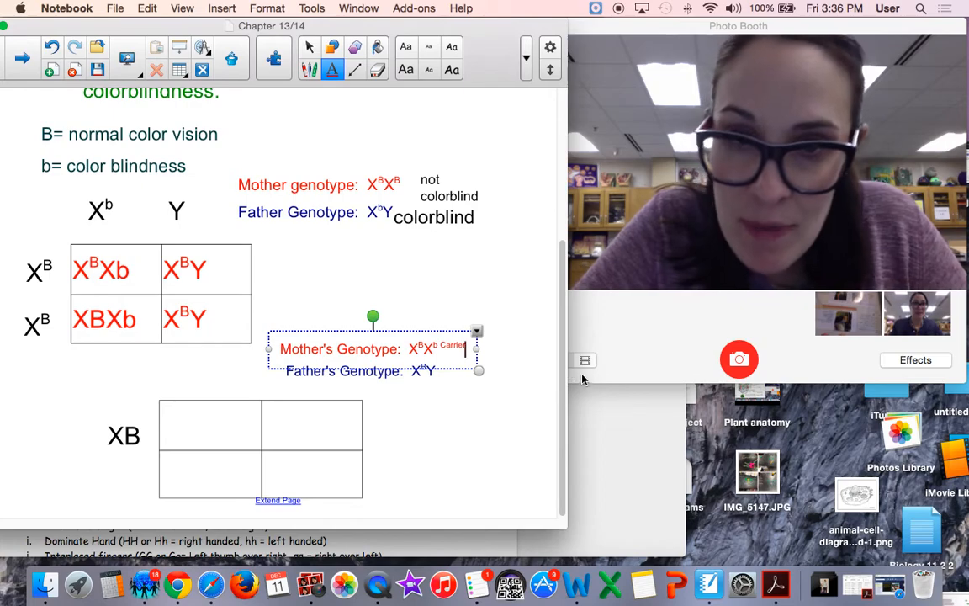
double_click(452, 345)
type("not")
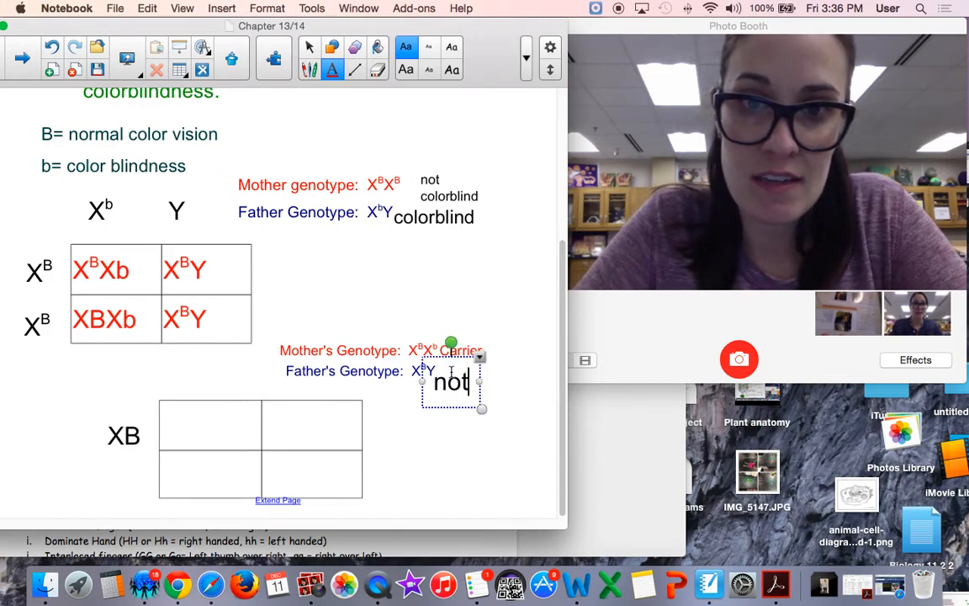
type("colorblin")
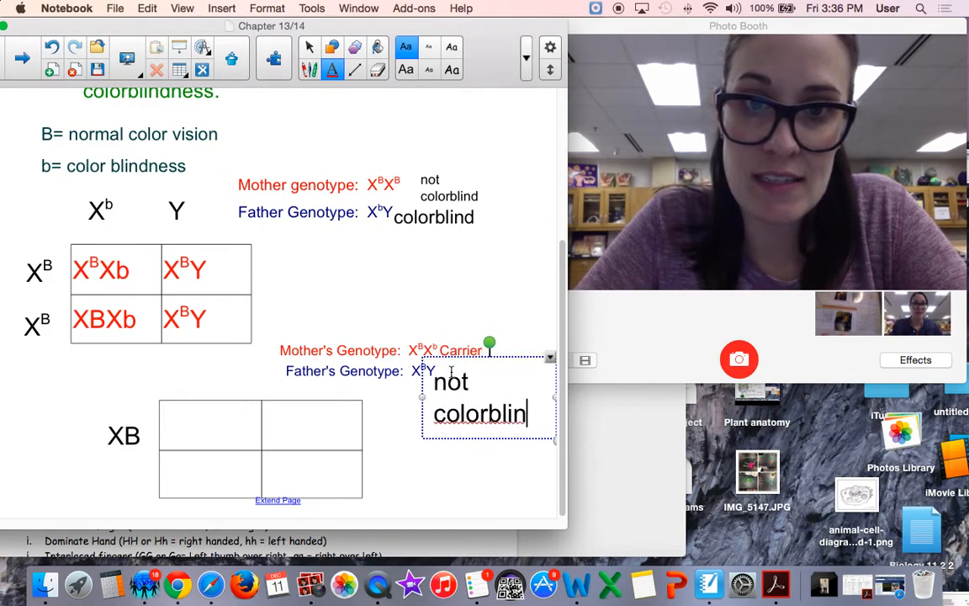
type("d")
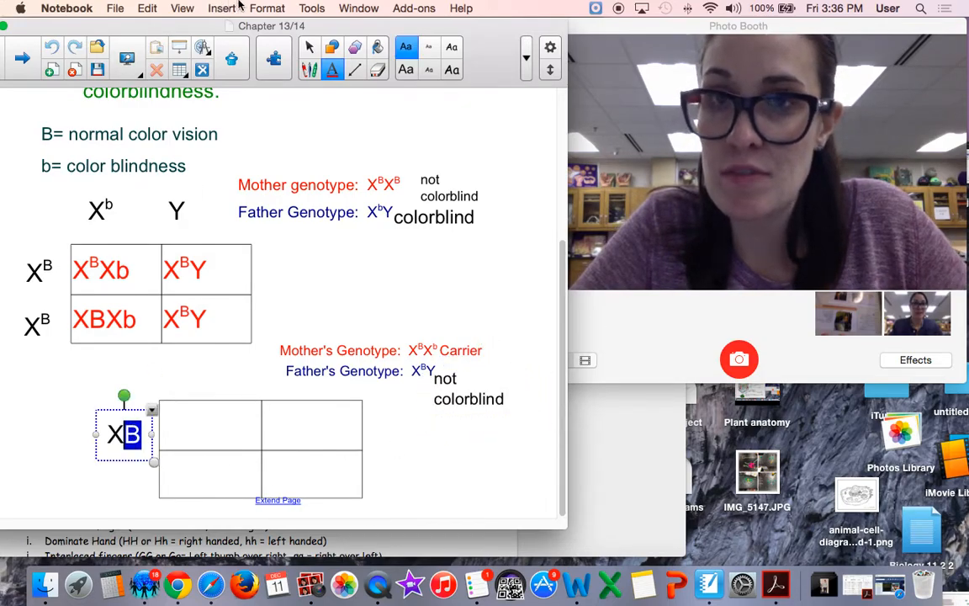
Step: Give the second square row labels X^B and Xb and column labels XB and Y
left_click(267, 8)
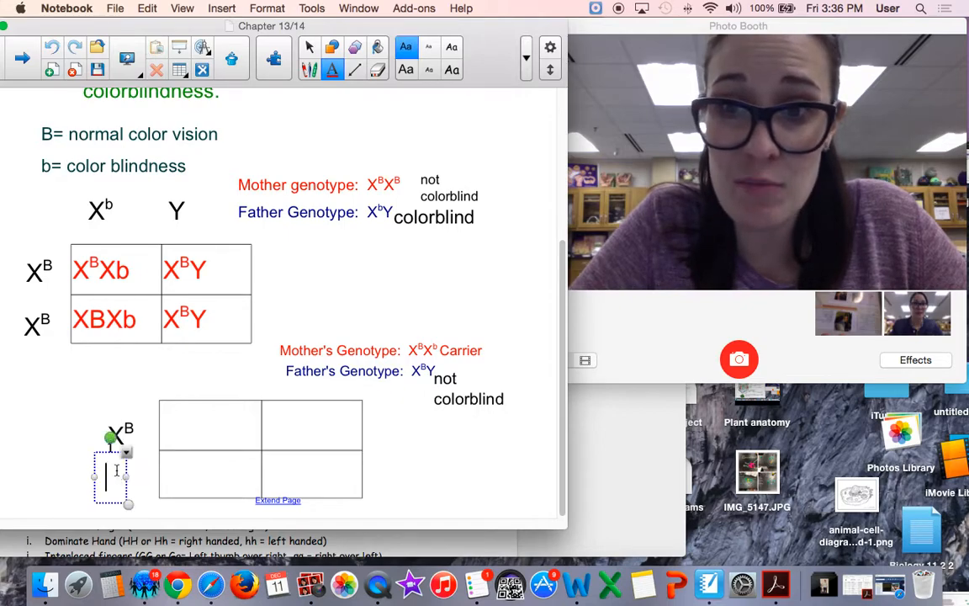
type("X")
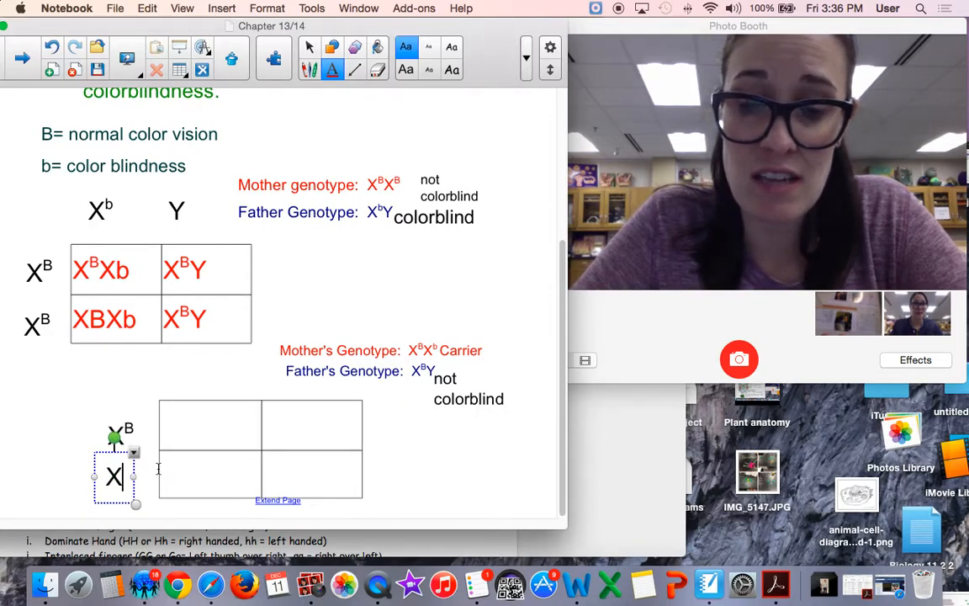
type("b")
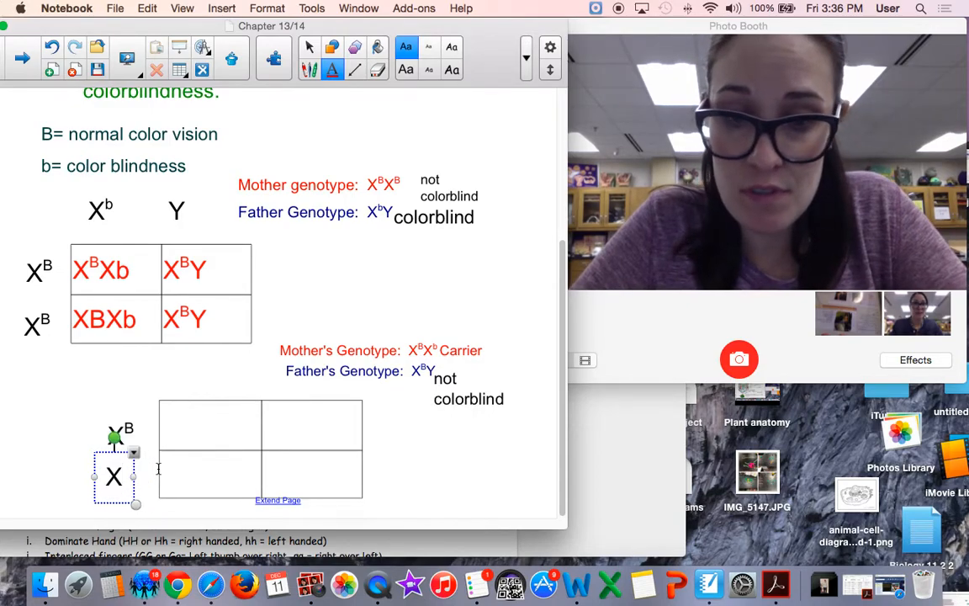
type("B")
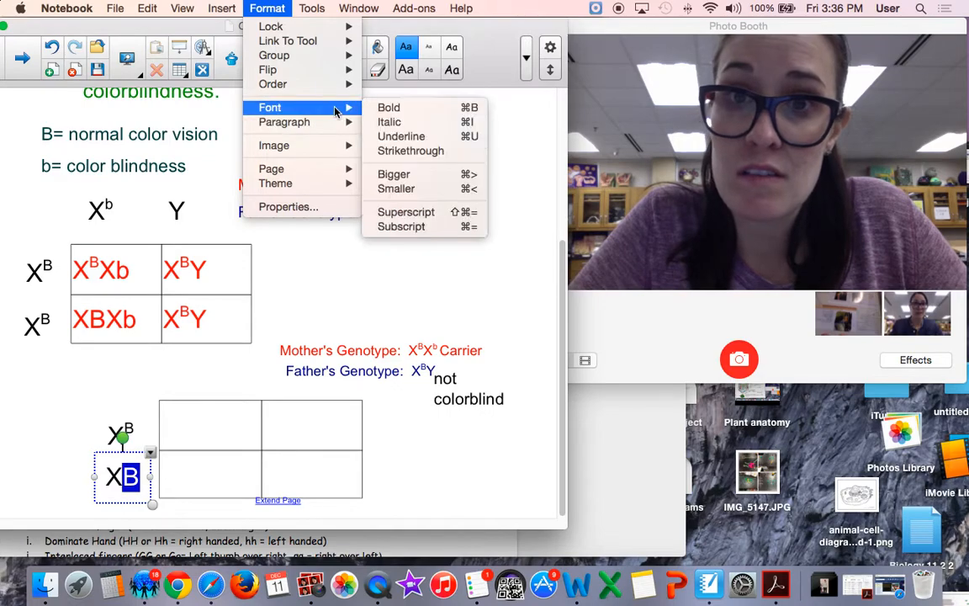
mouse_move(407, 211)
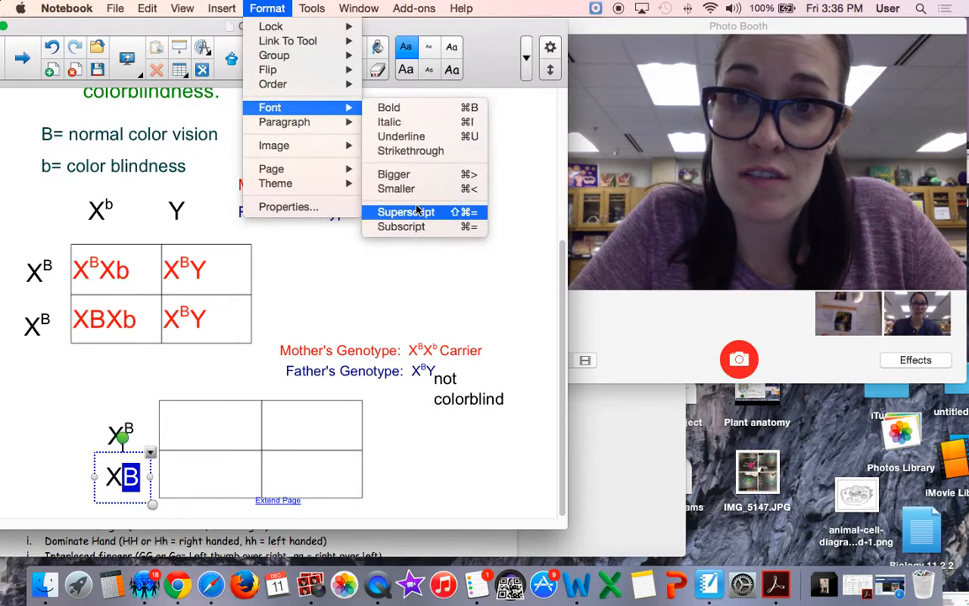
left_click(406, 211)
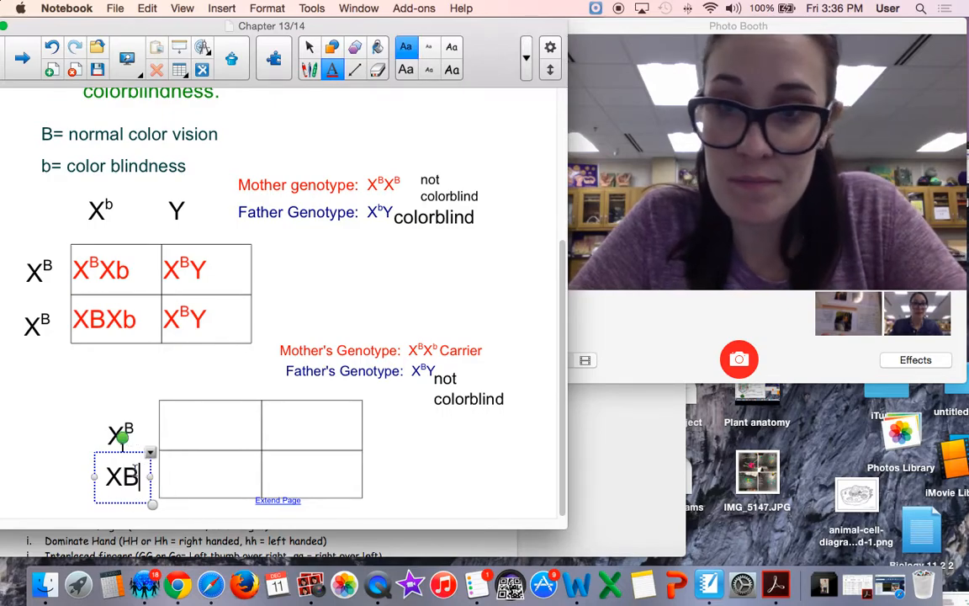
type("b")
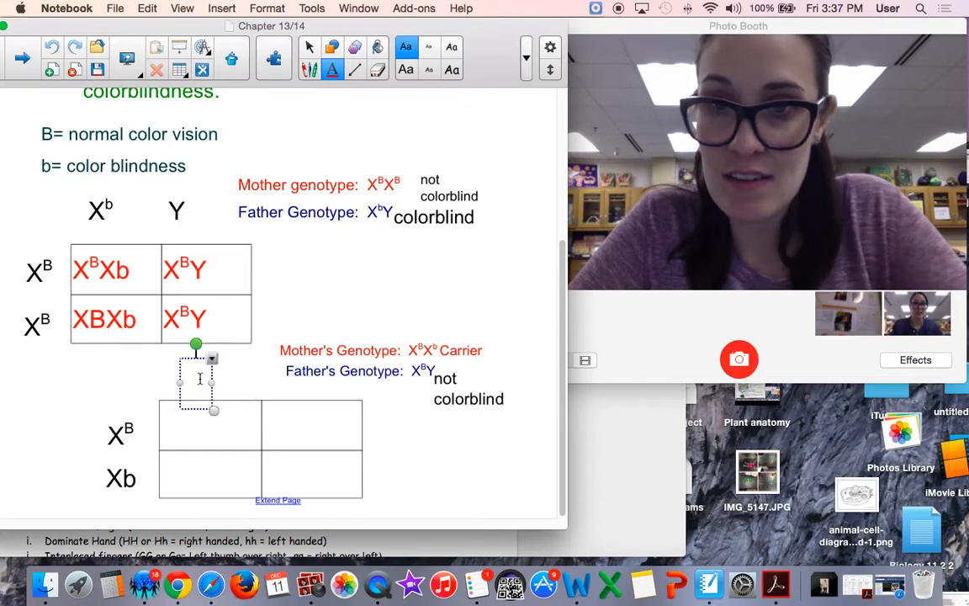
type("XB")
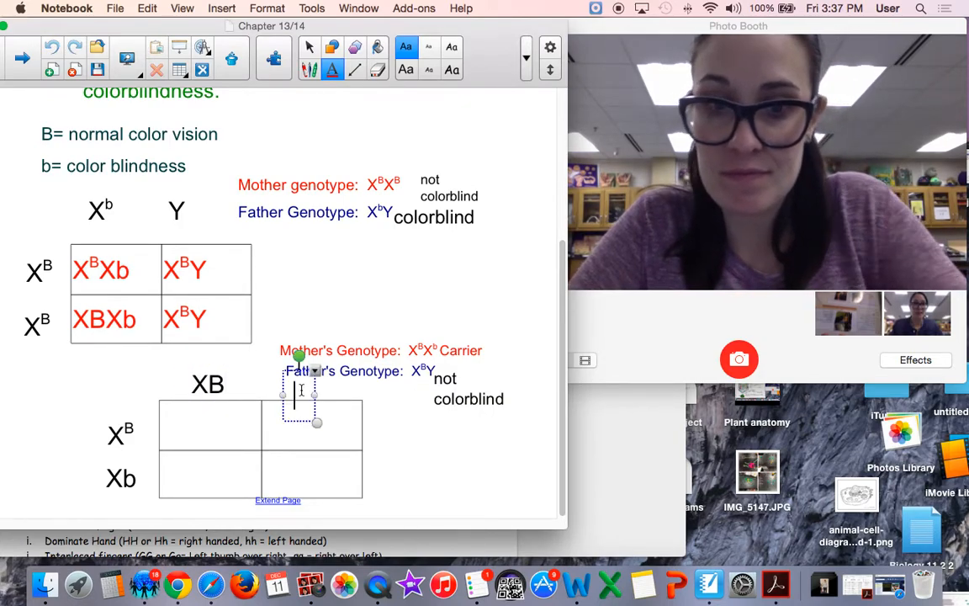
type("Y")
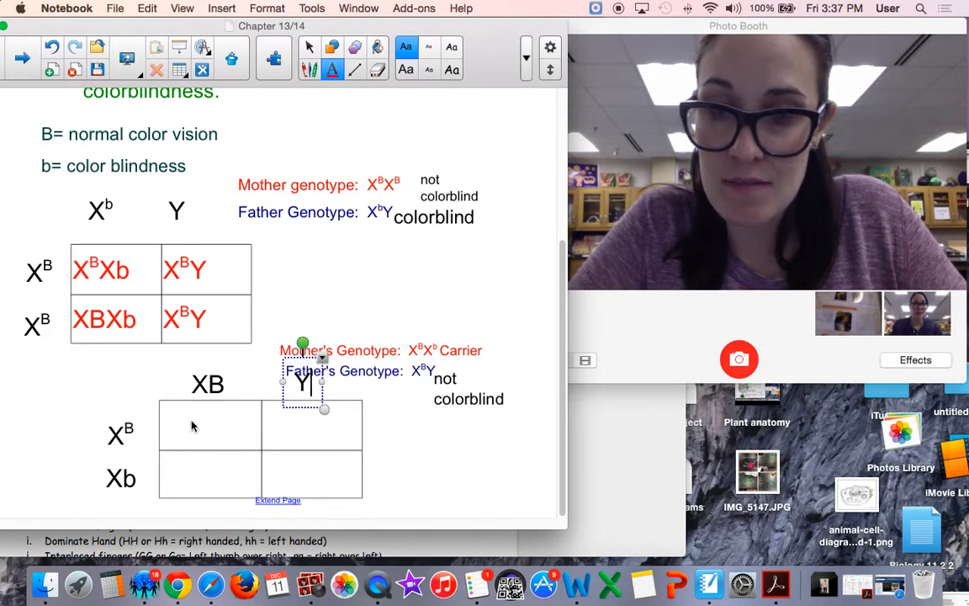
left_click(210, 425)
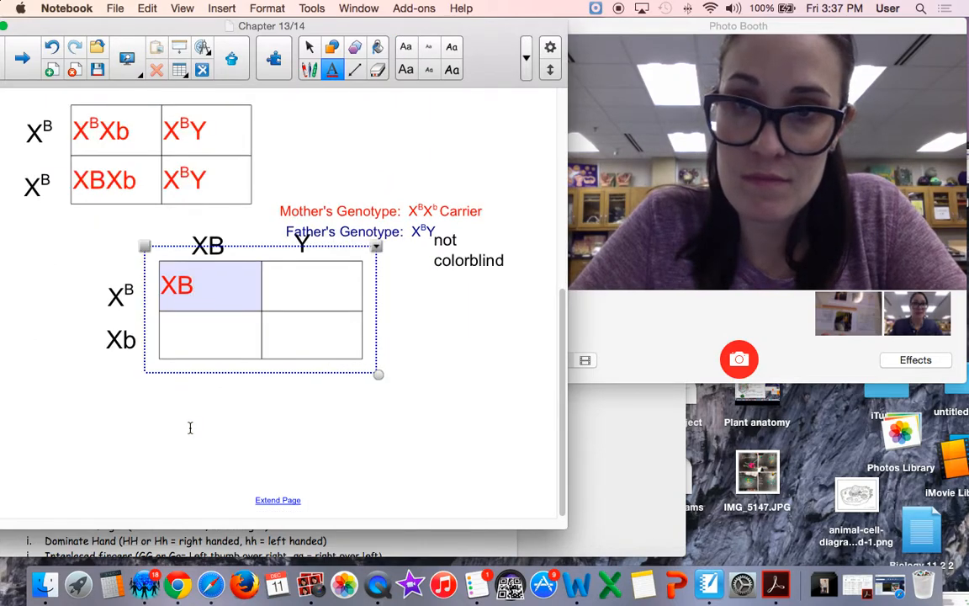
Step: Enter offspring XBXB, XBY, XBXb and XbY into the second square's four cells
type("XB")
left_click(312, 286)
type("X")
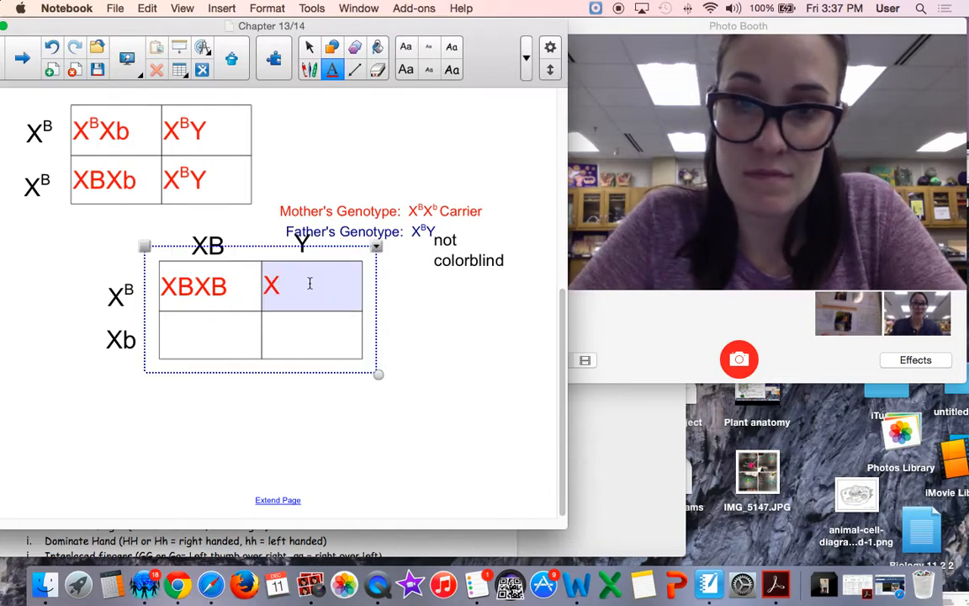
type("BY")
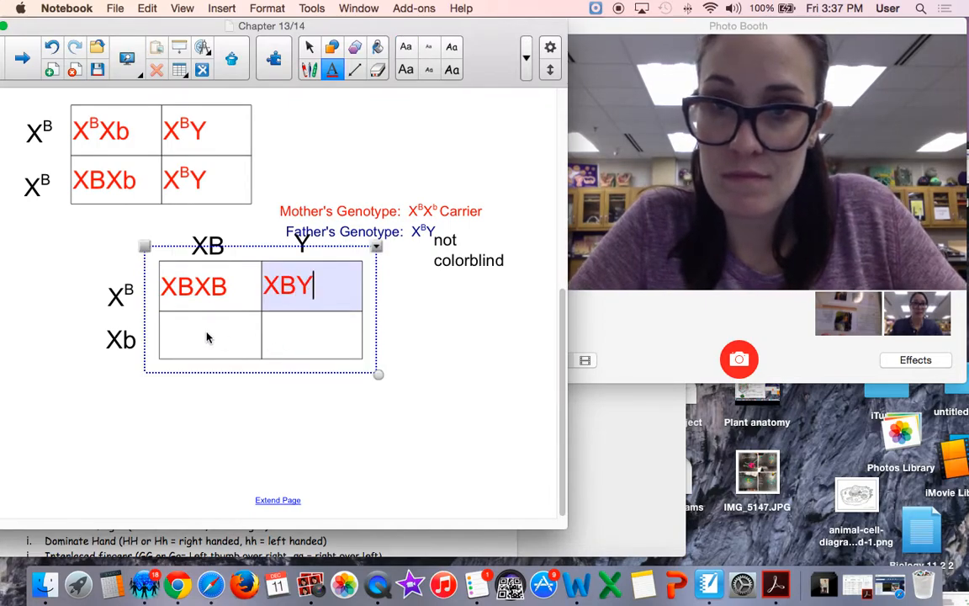
type("X")
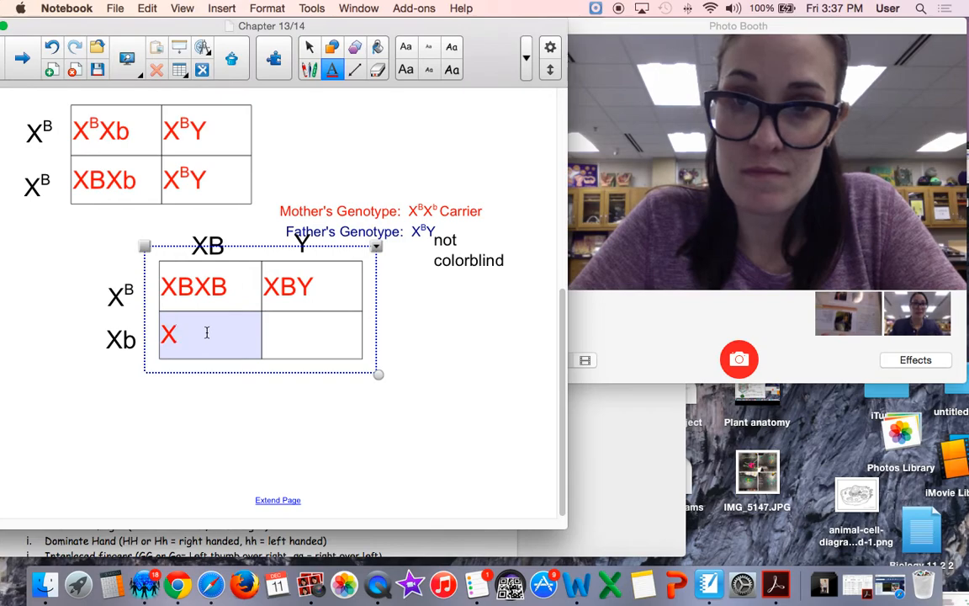
type("BXb")
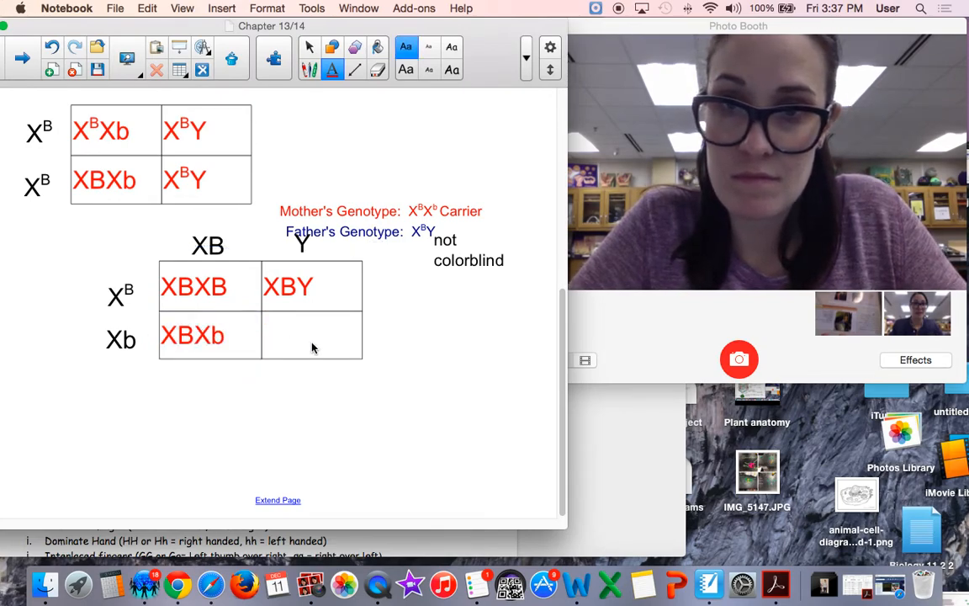
type("XY")
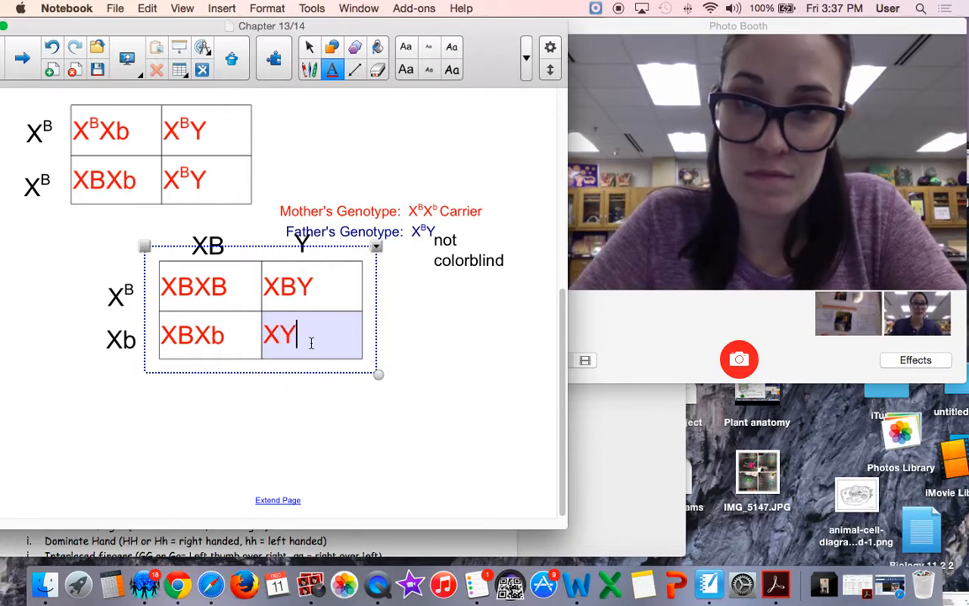
type("bY")
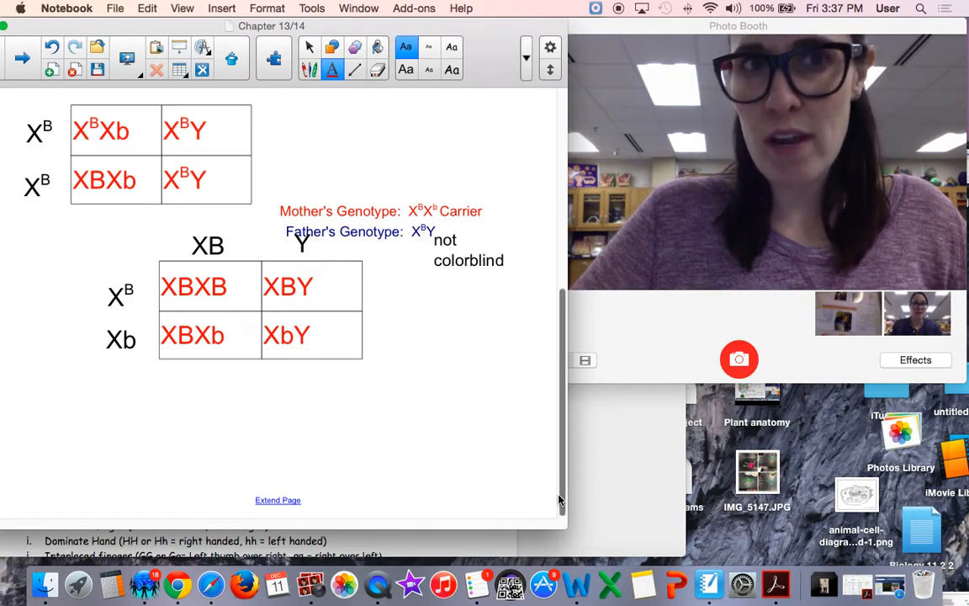
Step: Scroll through the colorblindness page and move on to the Human Pedigrees page
scroll("up", 3)
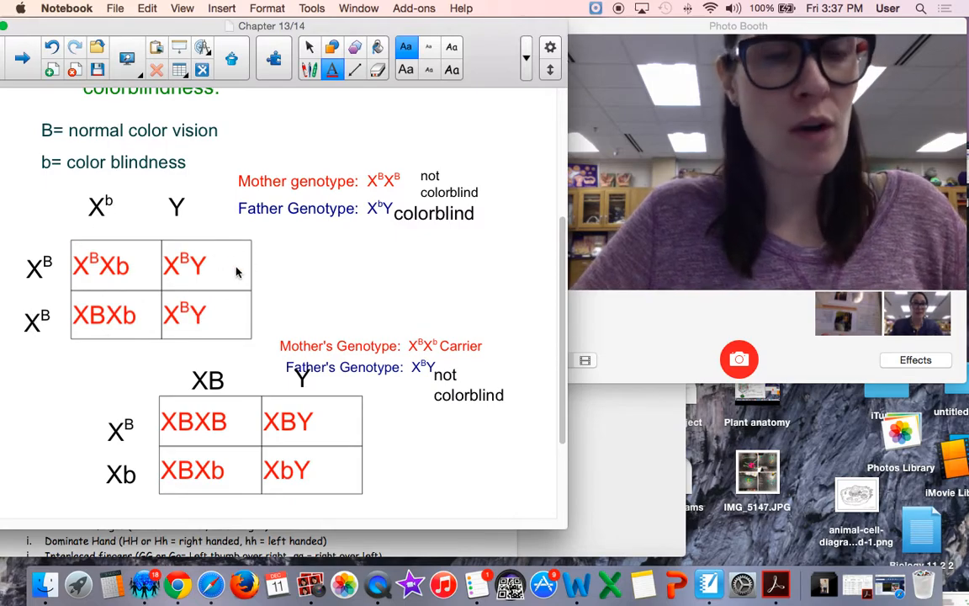
mouse_move(186, 299)
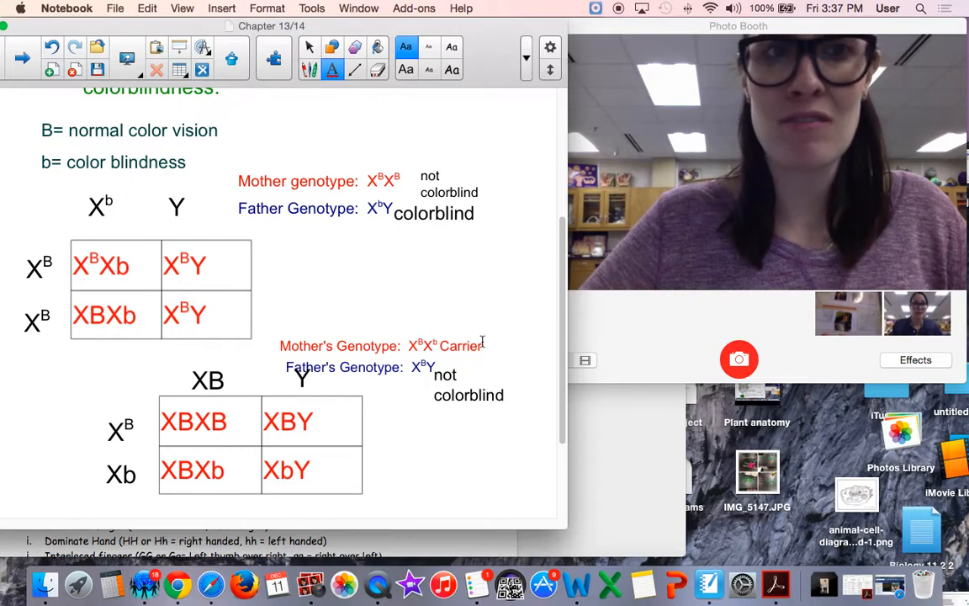
mouse_move(365, 431)
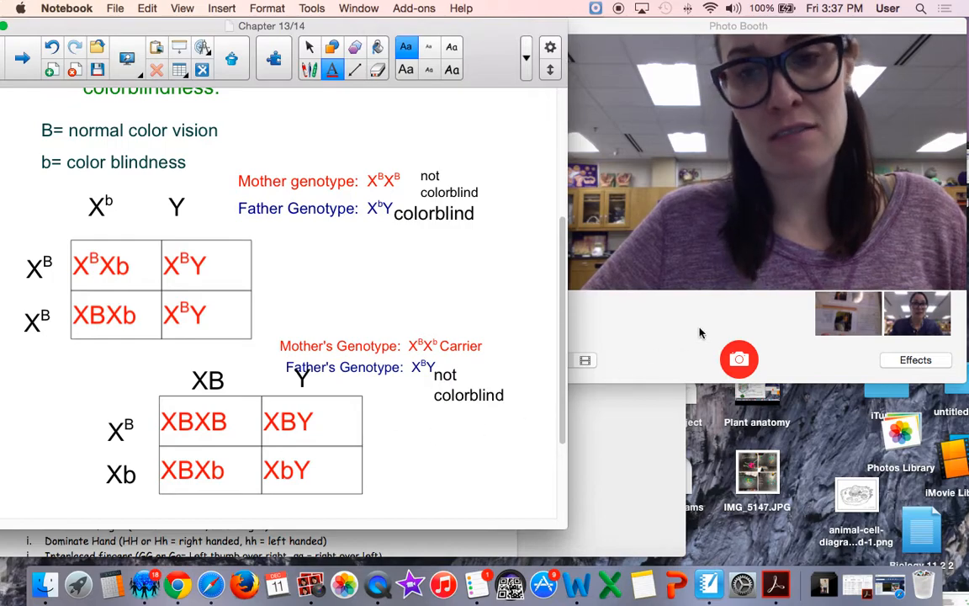
scroll("up", 3)
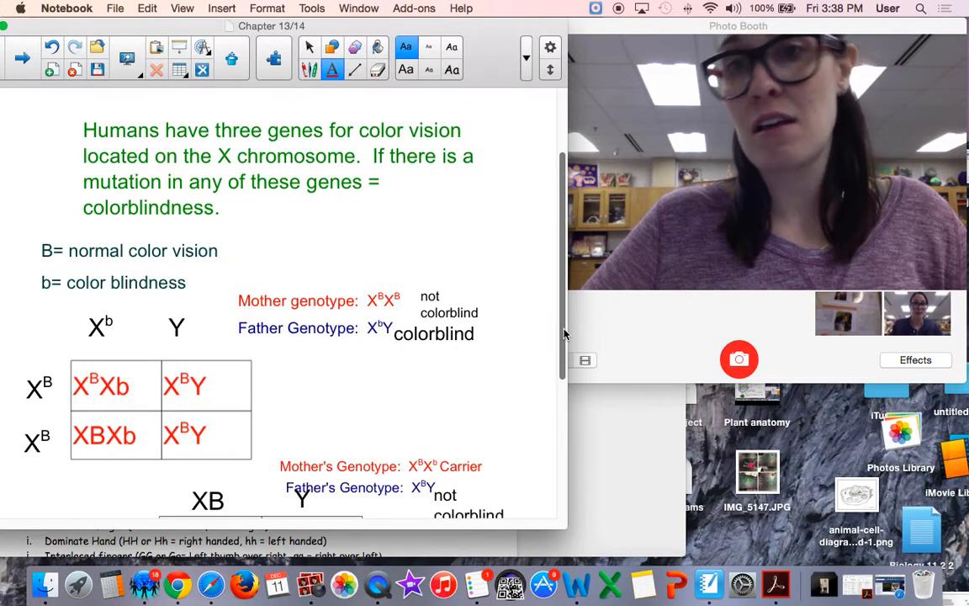
scroll("down", 3)
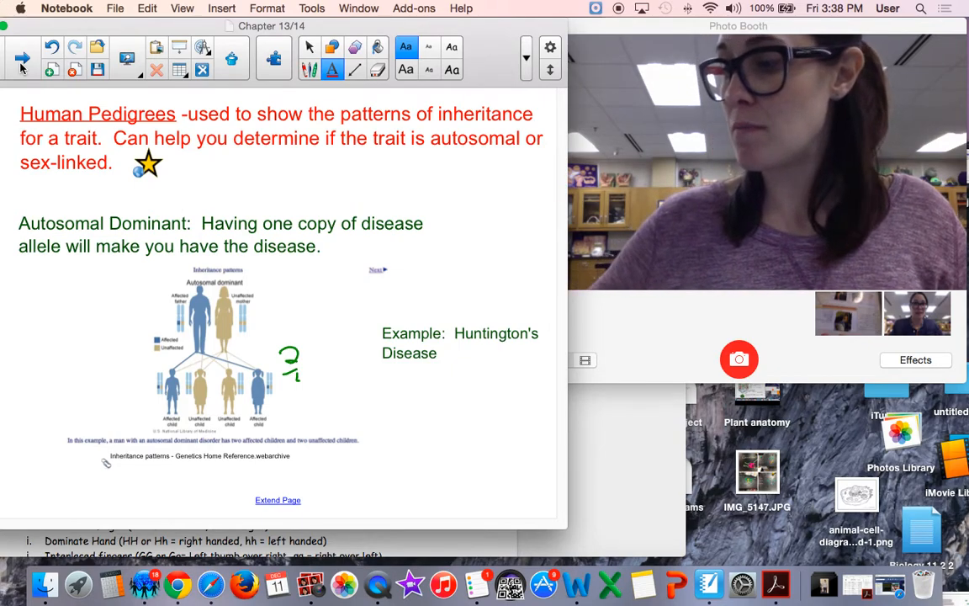
mouse_move(538, 234)
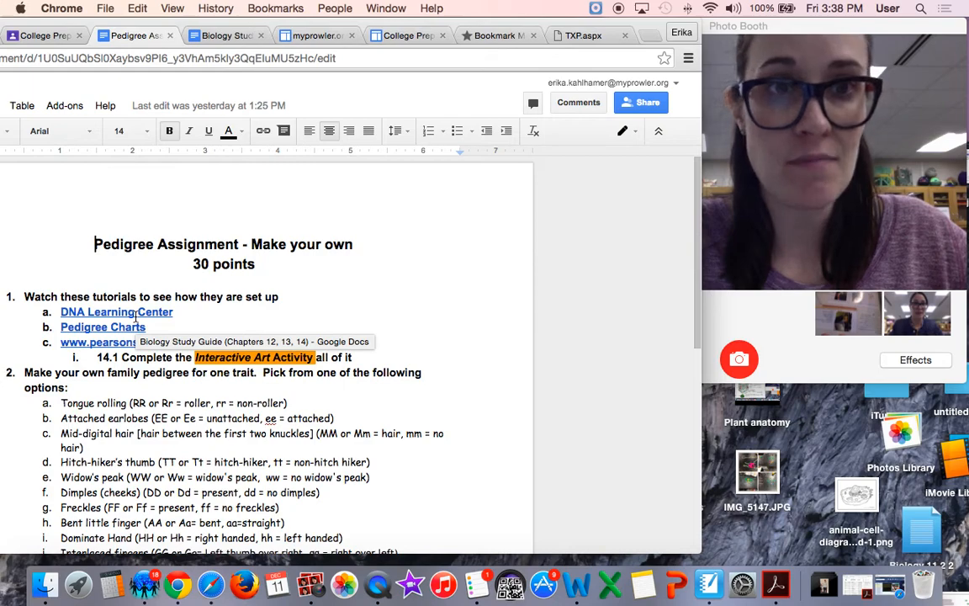
mouse_move(437, 229)
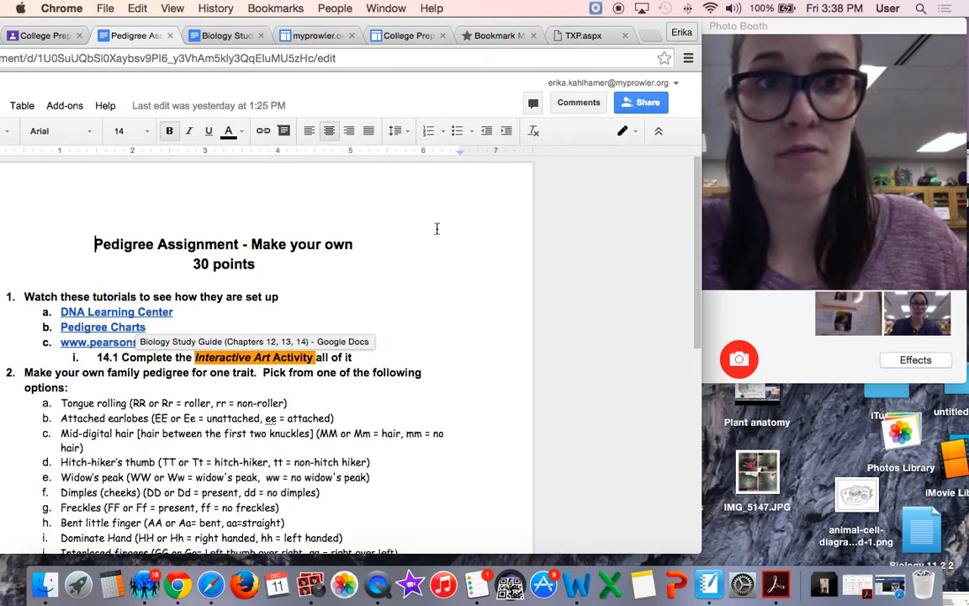
mouse_move(370, 263)
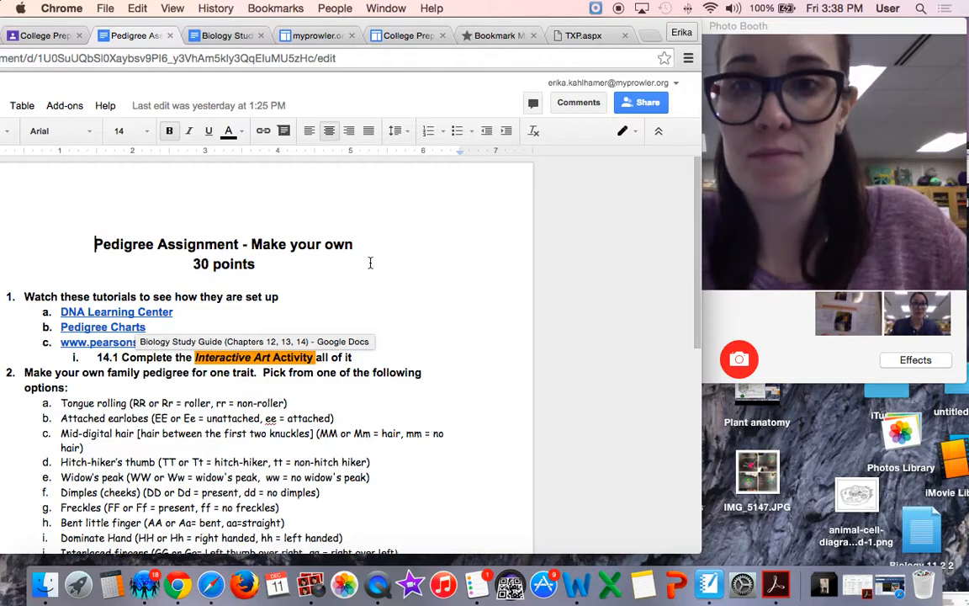
Step: Scroll the Pedigree Assignment to its trait options and requirements: 3 generations, 8-10 people, poster with key
scroll("down", 3)
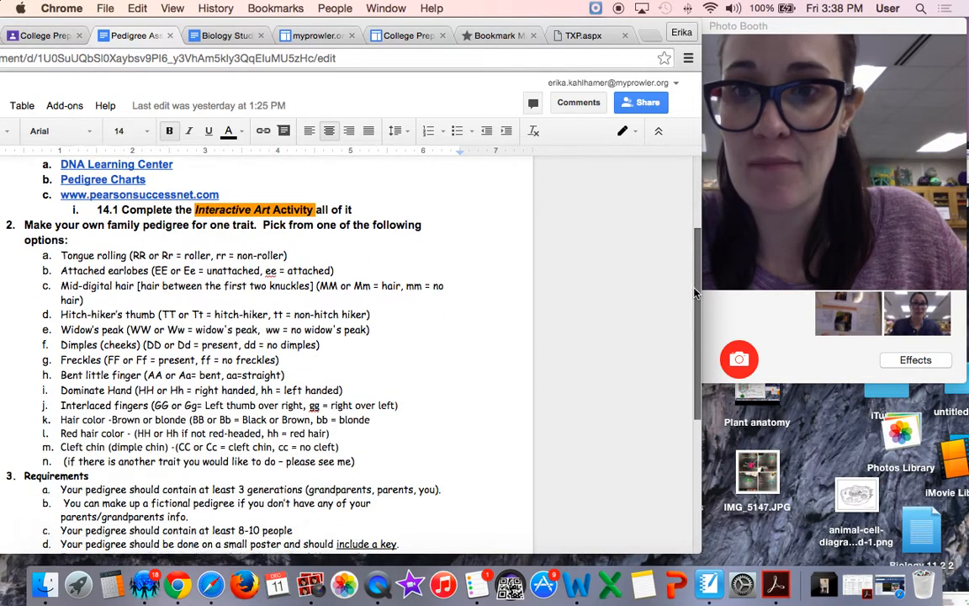
scroll("down", 3)
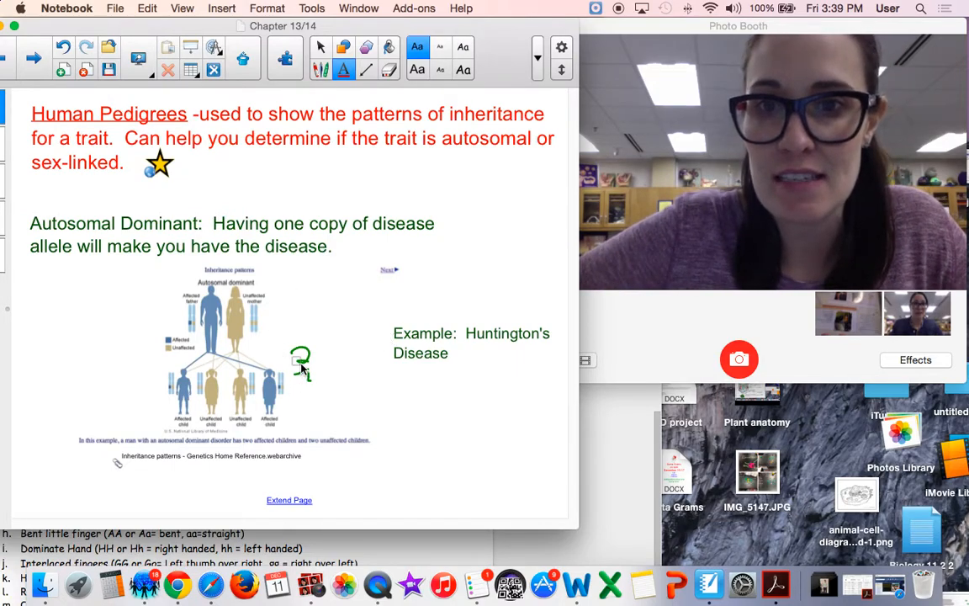
Step: Enlarge the autosomal dominant diagram showing two affected and two unaffected children
left_click(301, 367)
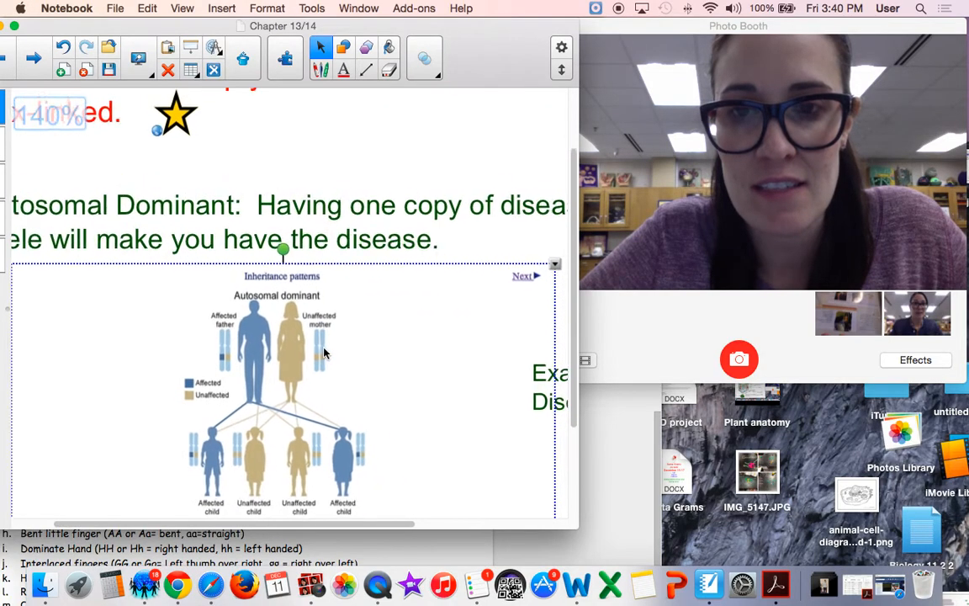
scroll("up", 3)
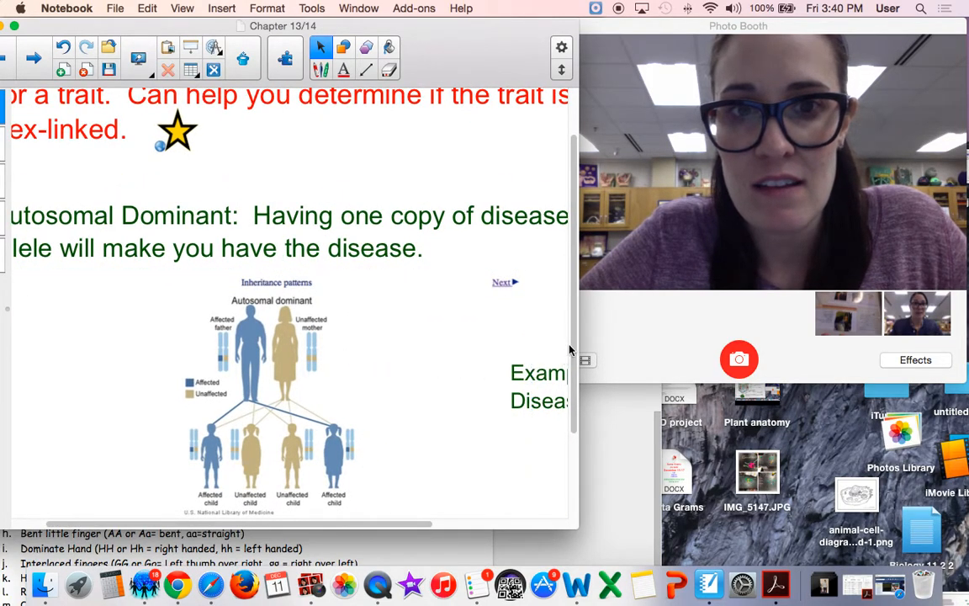
scroll("down", 3)
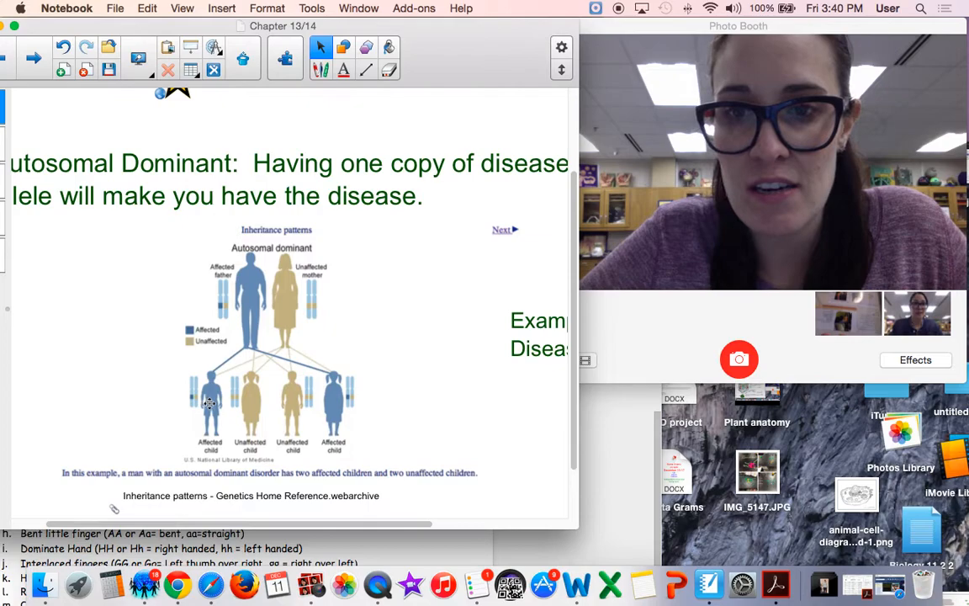
mouse_move(332, 402)
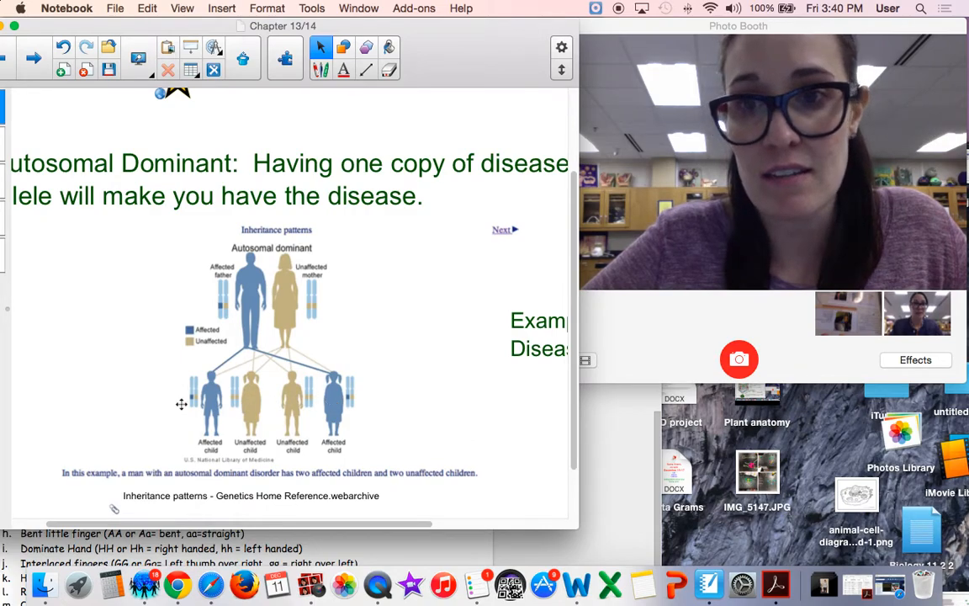
mouse_move(273, 423)
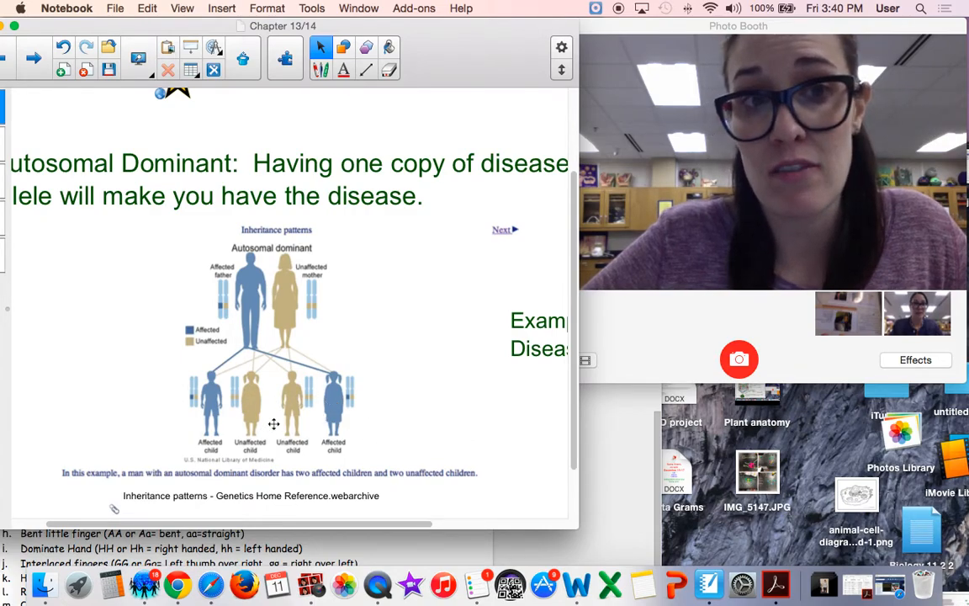
mouse_move(353, 544)
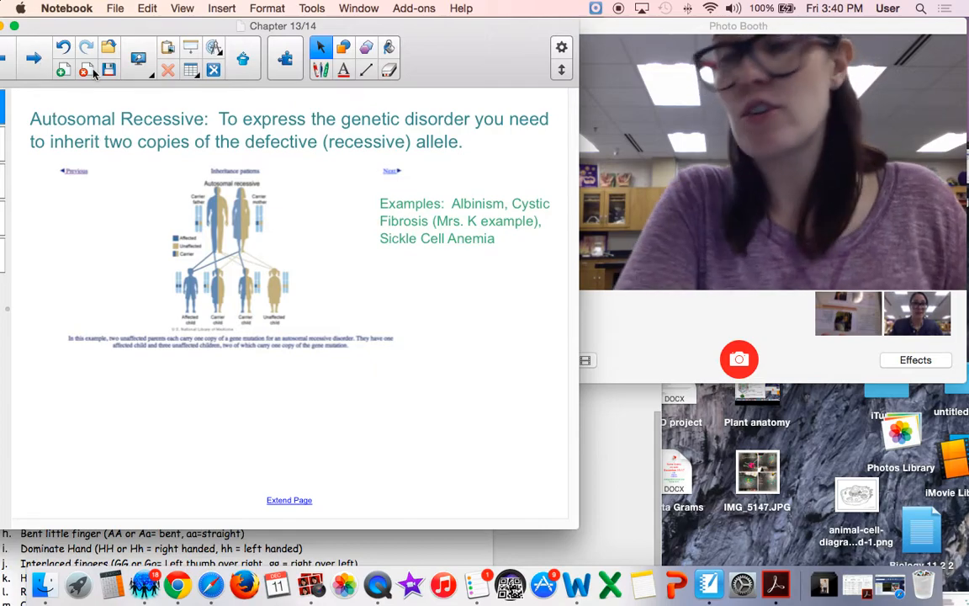
mouse_move(79, 160)
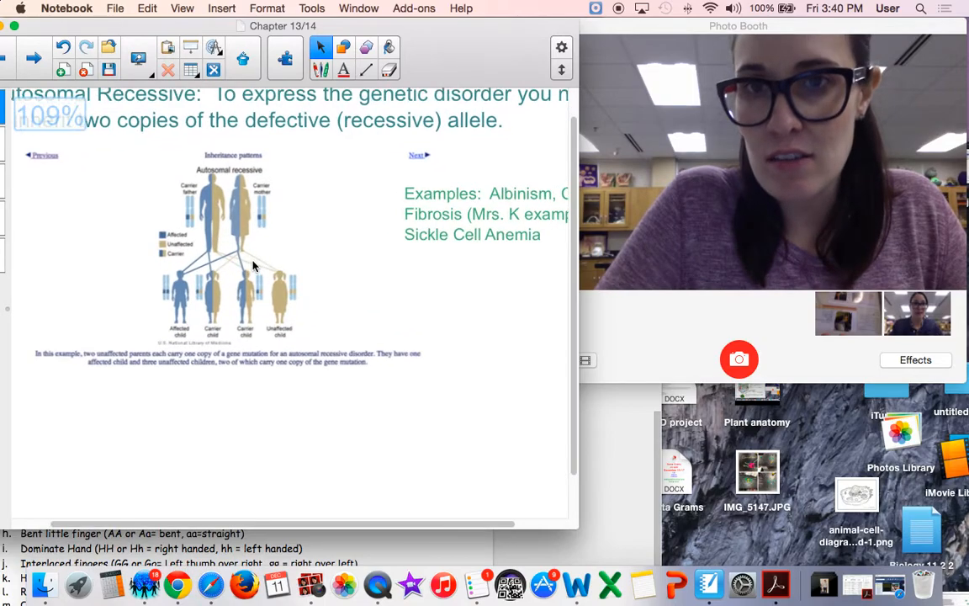
Step: Scroll through the autosomal recessive diagram, then advance to the next page
scroll("down", 3)
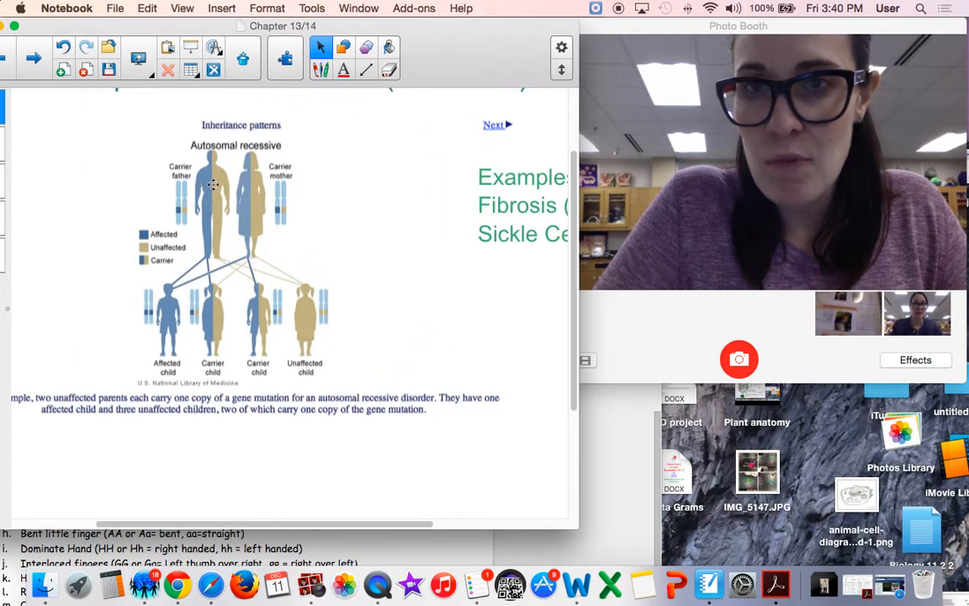
mouse_move(206, 243)
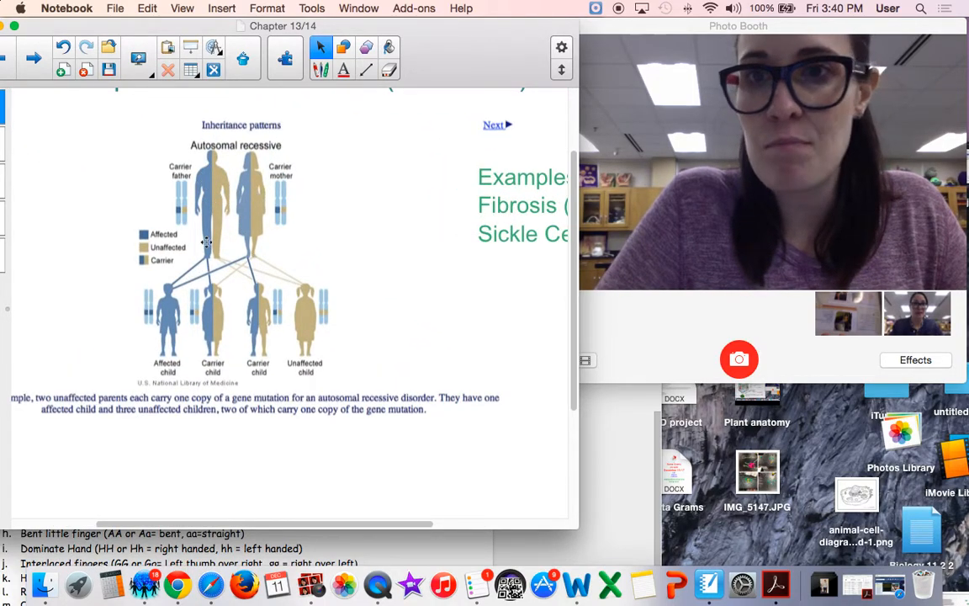
mouse_move(291, 205)
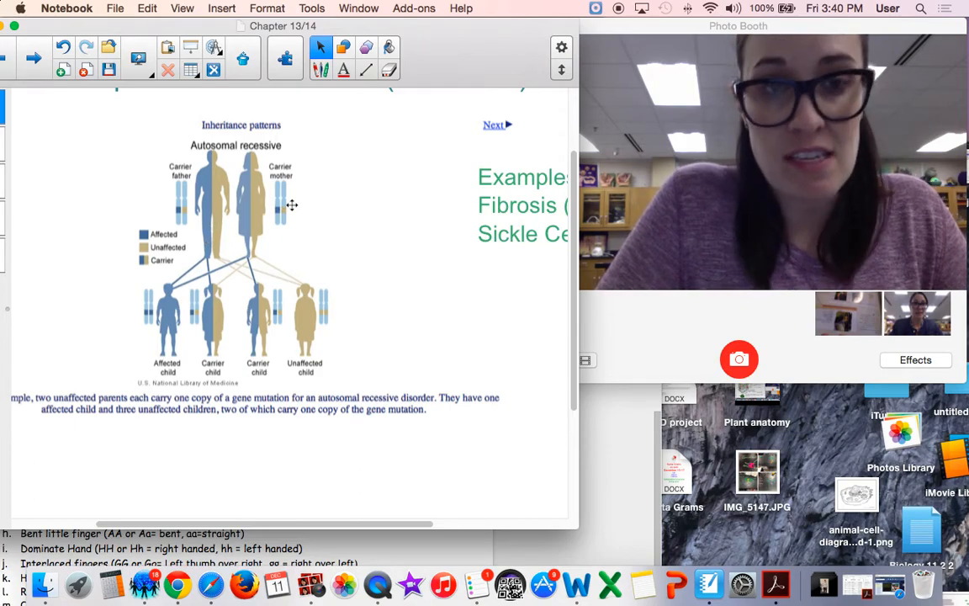
mouse_move(348, 345)
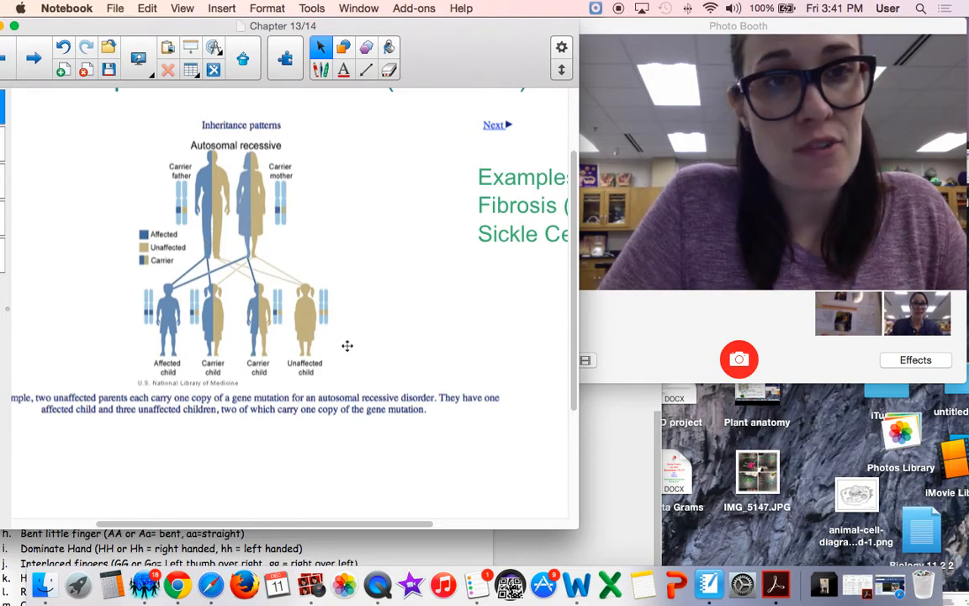
mouse_move(156, 412)
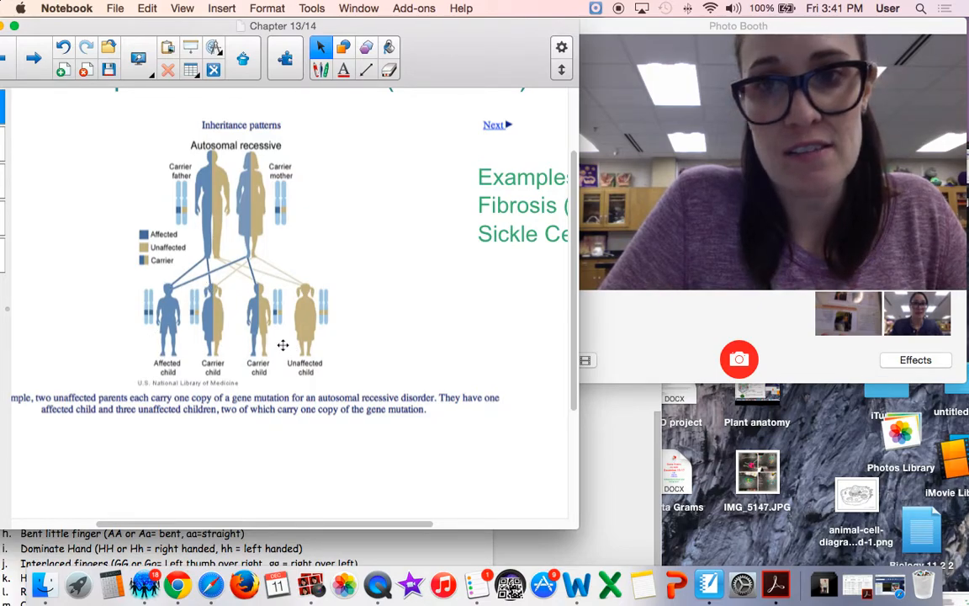
mouse_move(269, 373)
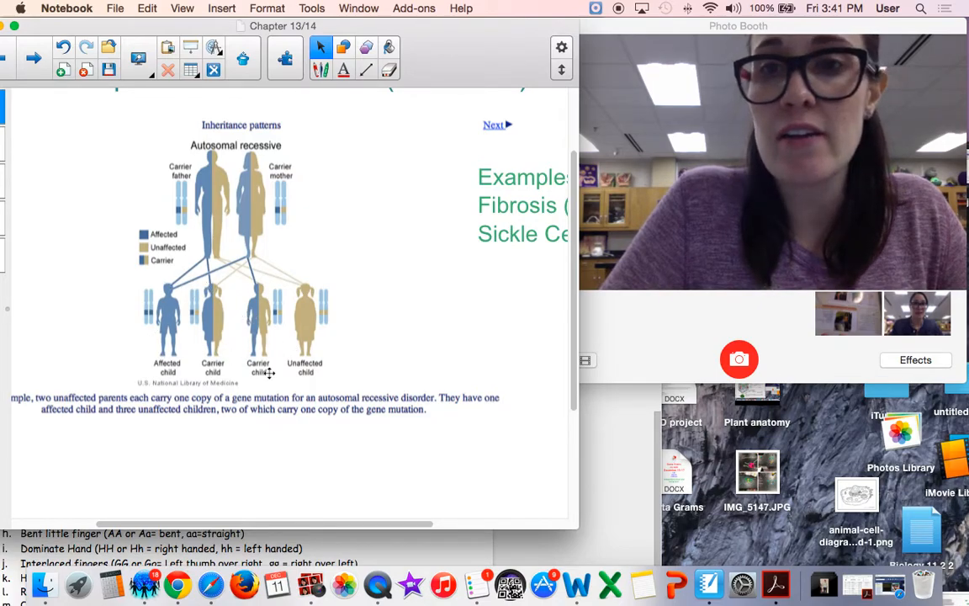
mouse_move(315, 332)
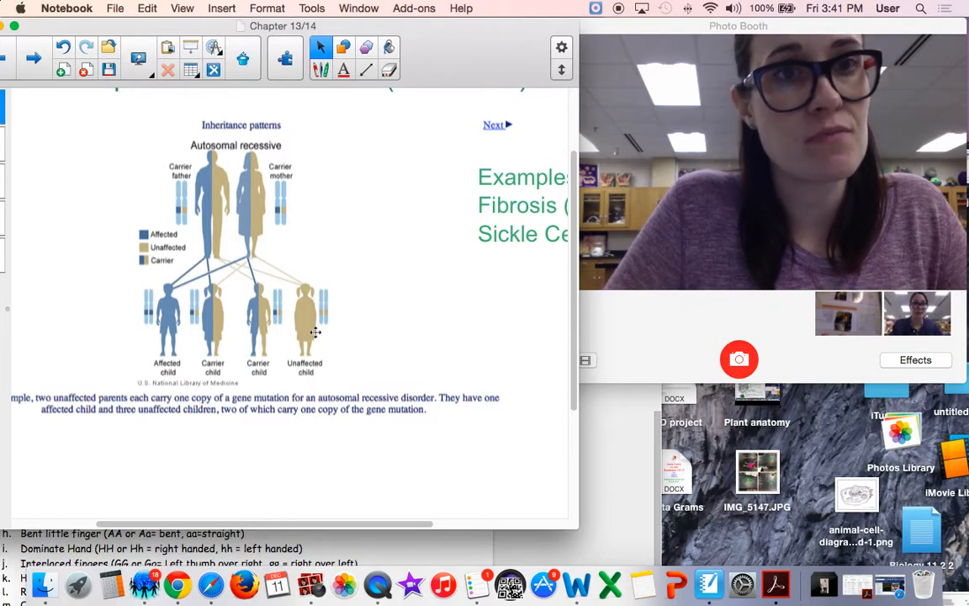
left_click(34, 58)
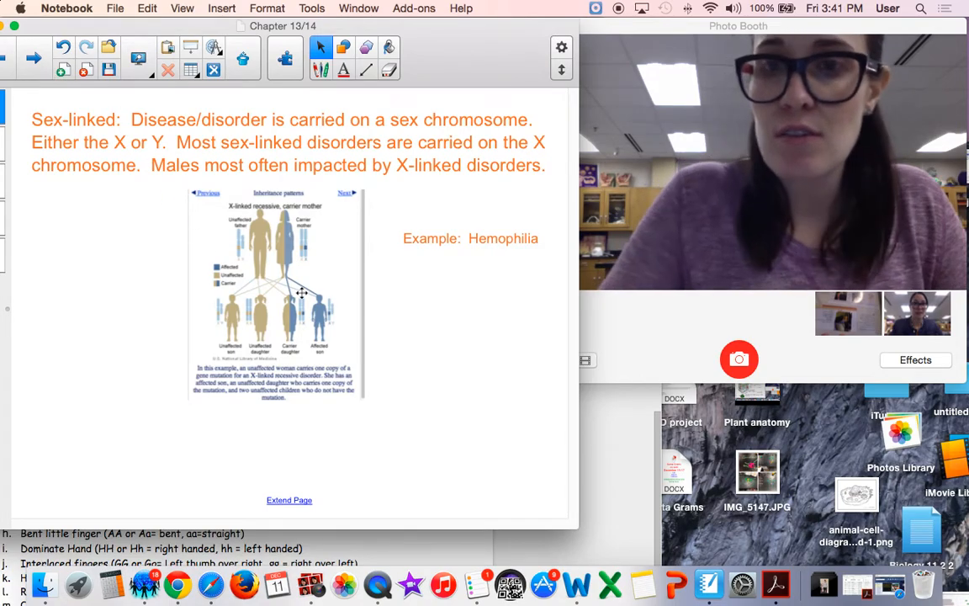
Step: Scroll the Sex-linked page covering X-linked recessive inheritance and hemophilia
scroll("down", 3)
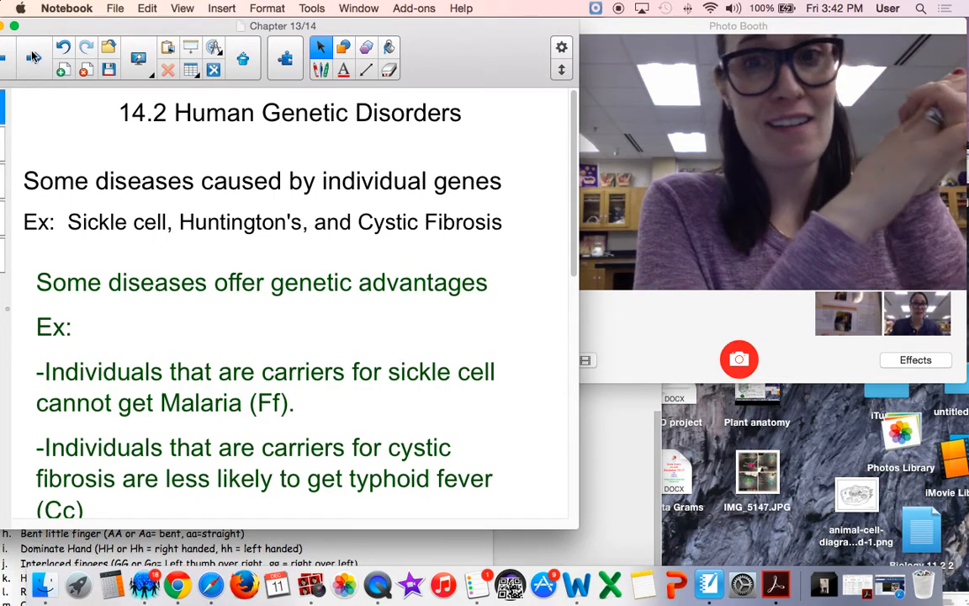
mouse_move(271, 431)
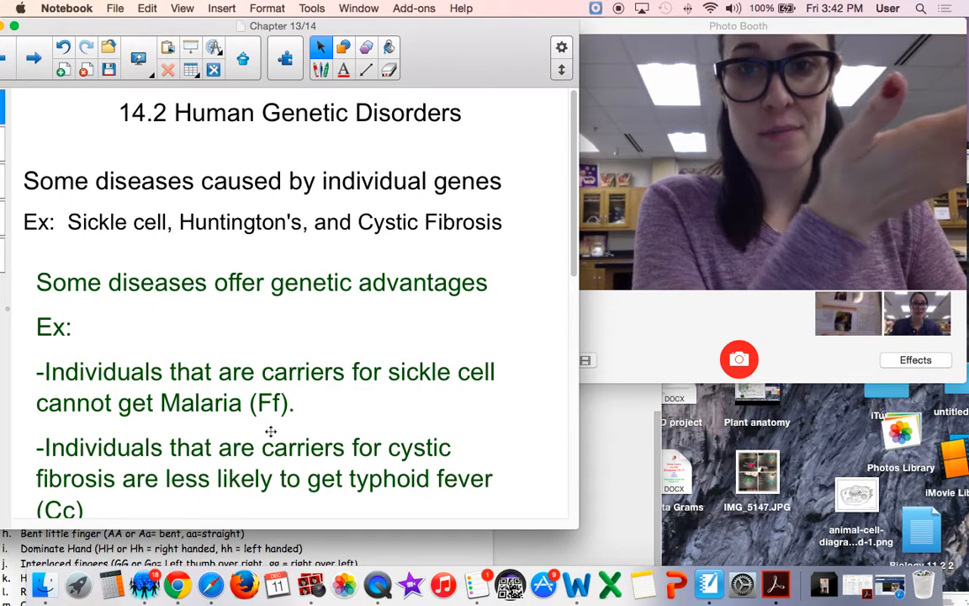
mouse_move(284, 434)
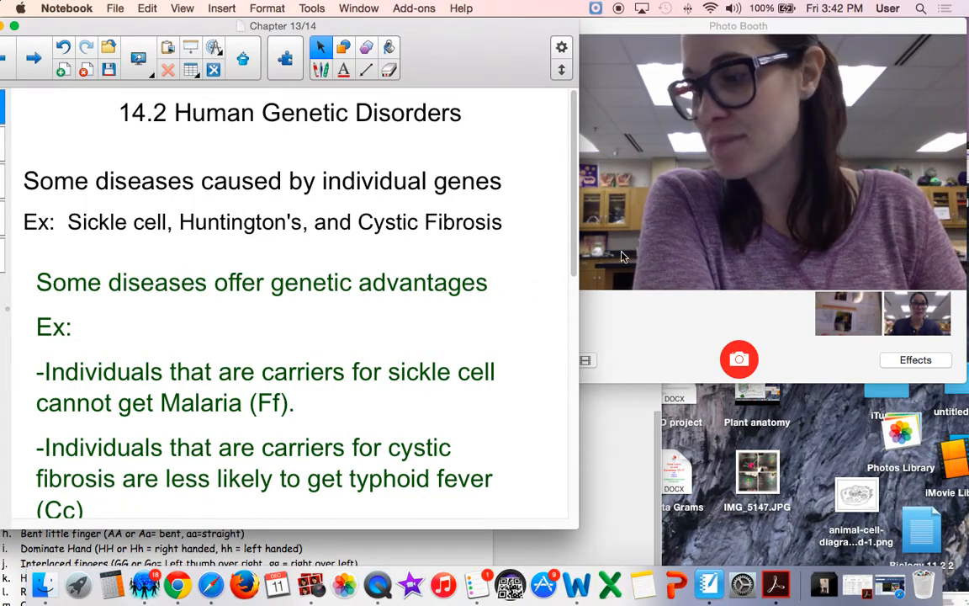
Step: Read through single-gene diseases and malaria/typhoid carrier advantages, then reach the 14.3 page
scroll("down", 3)
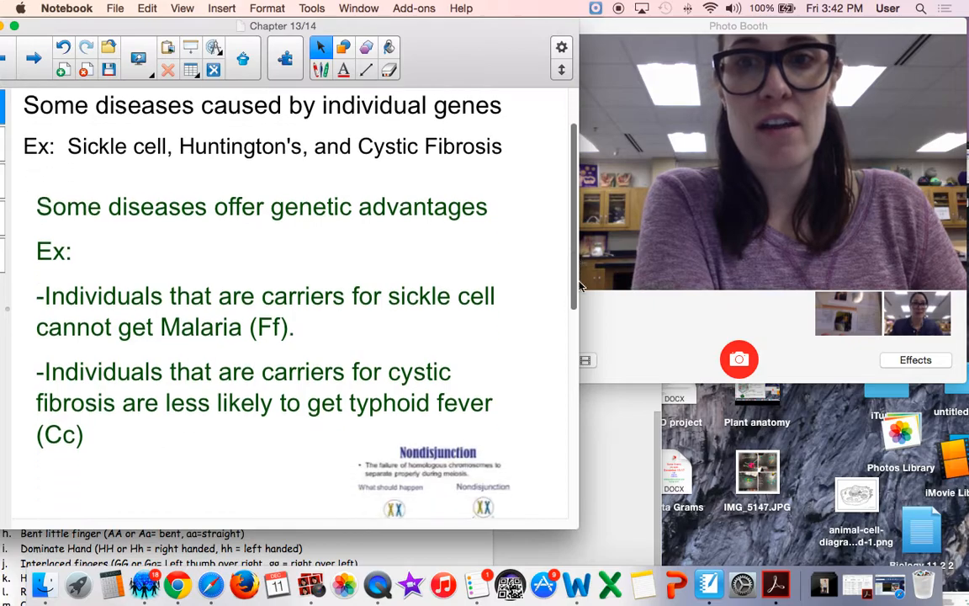
scroll("down", 3)
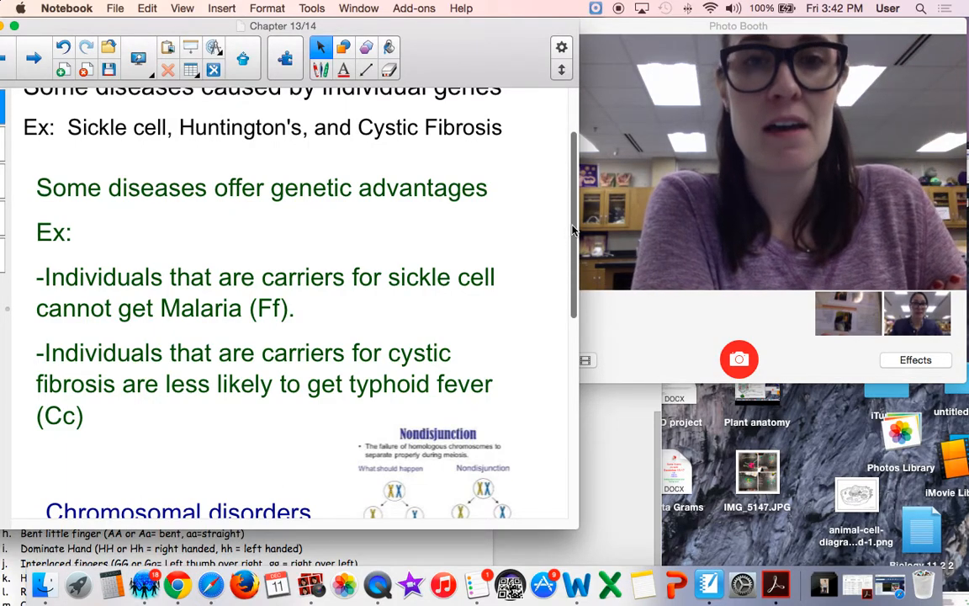
scroll("down", 3)
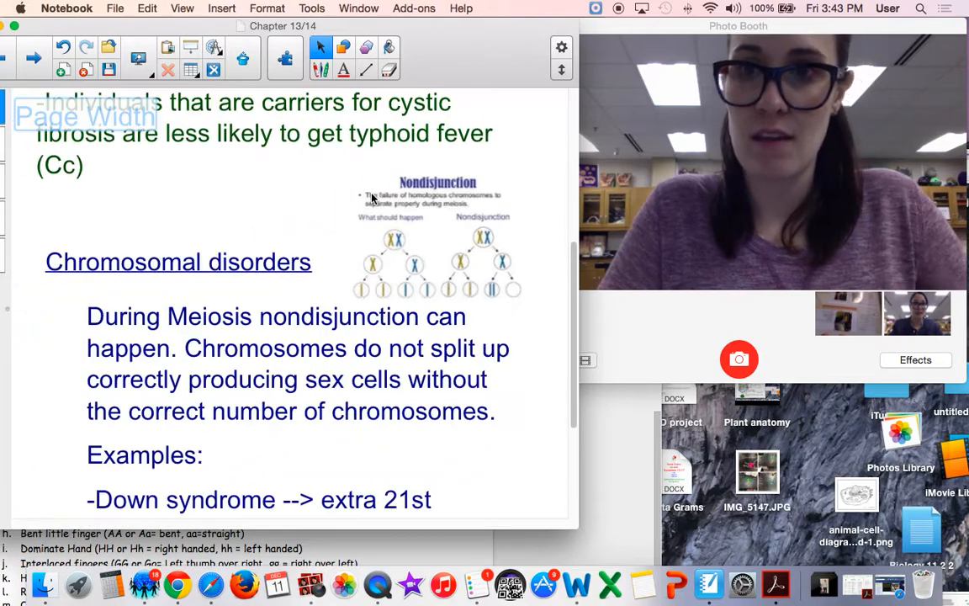
scroll("down", 3)
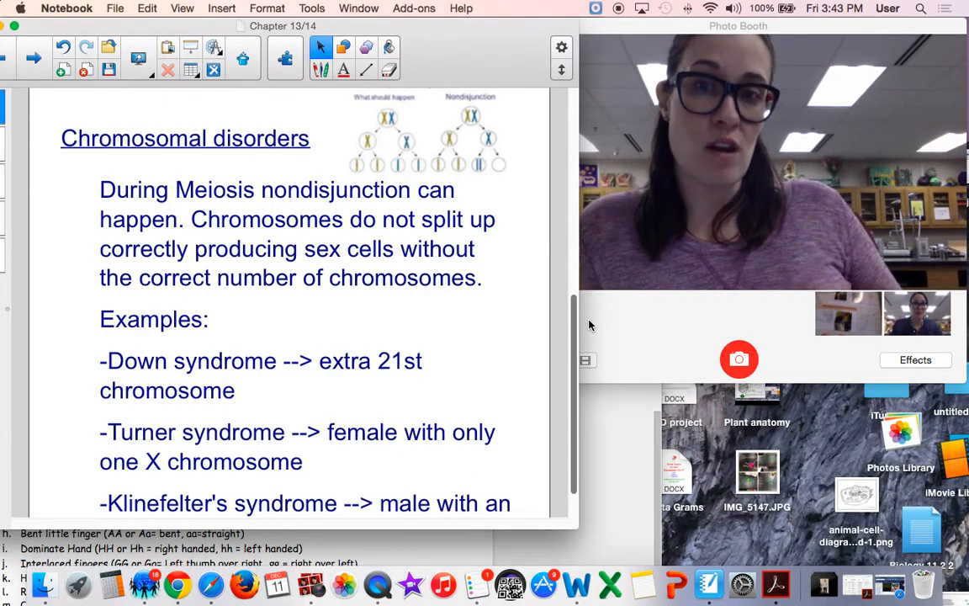
scroll("down", 3)
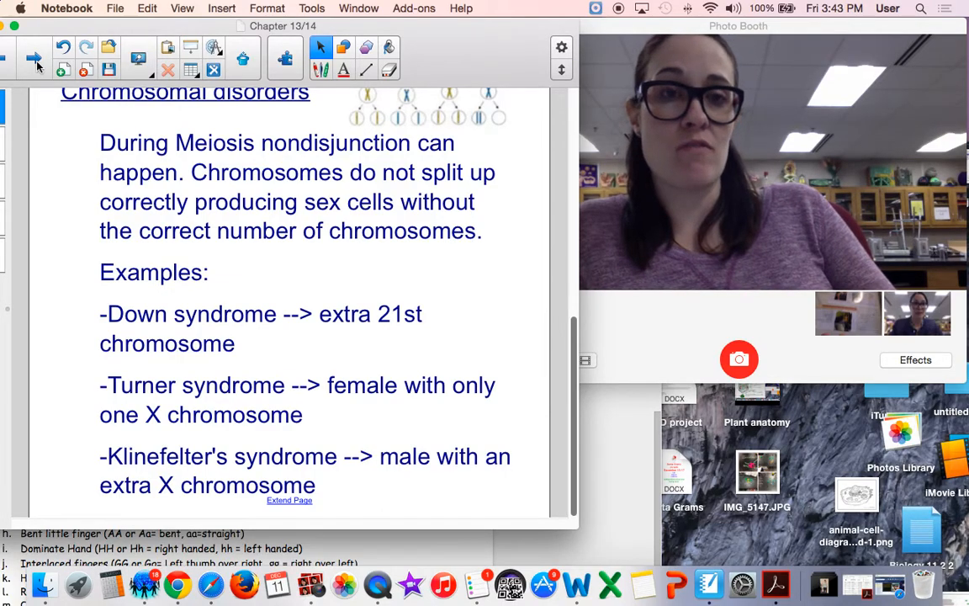
left_click(34, 58)
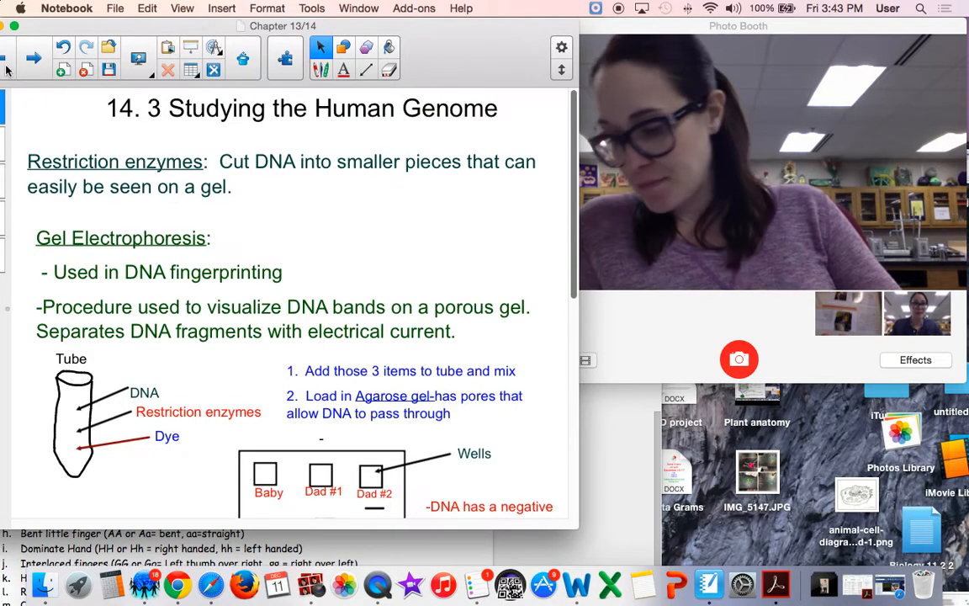